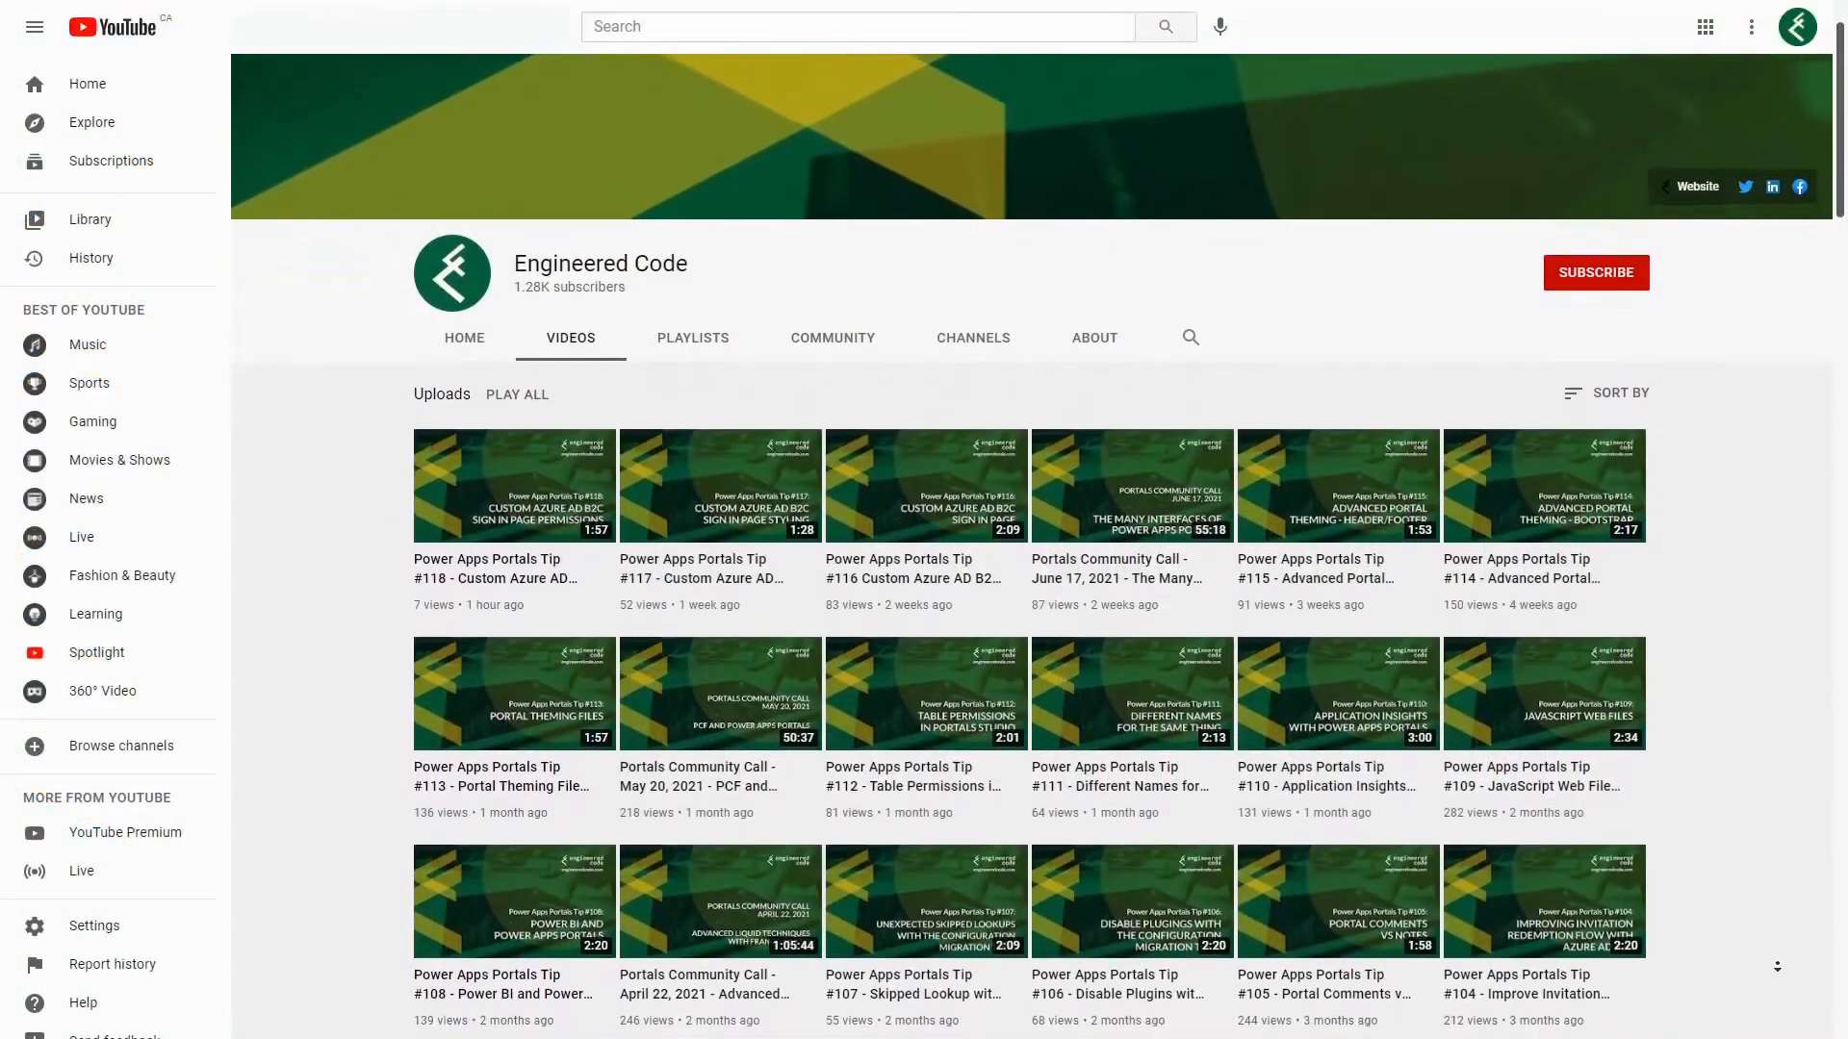
# Step: Scroll down through the Engineered Code channel's uploaded videos
pyautogui.scroll(-3)
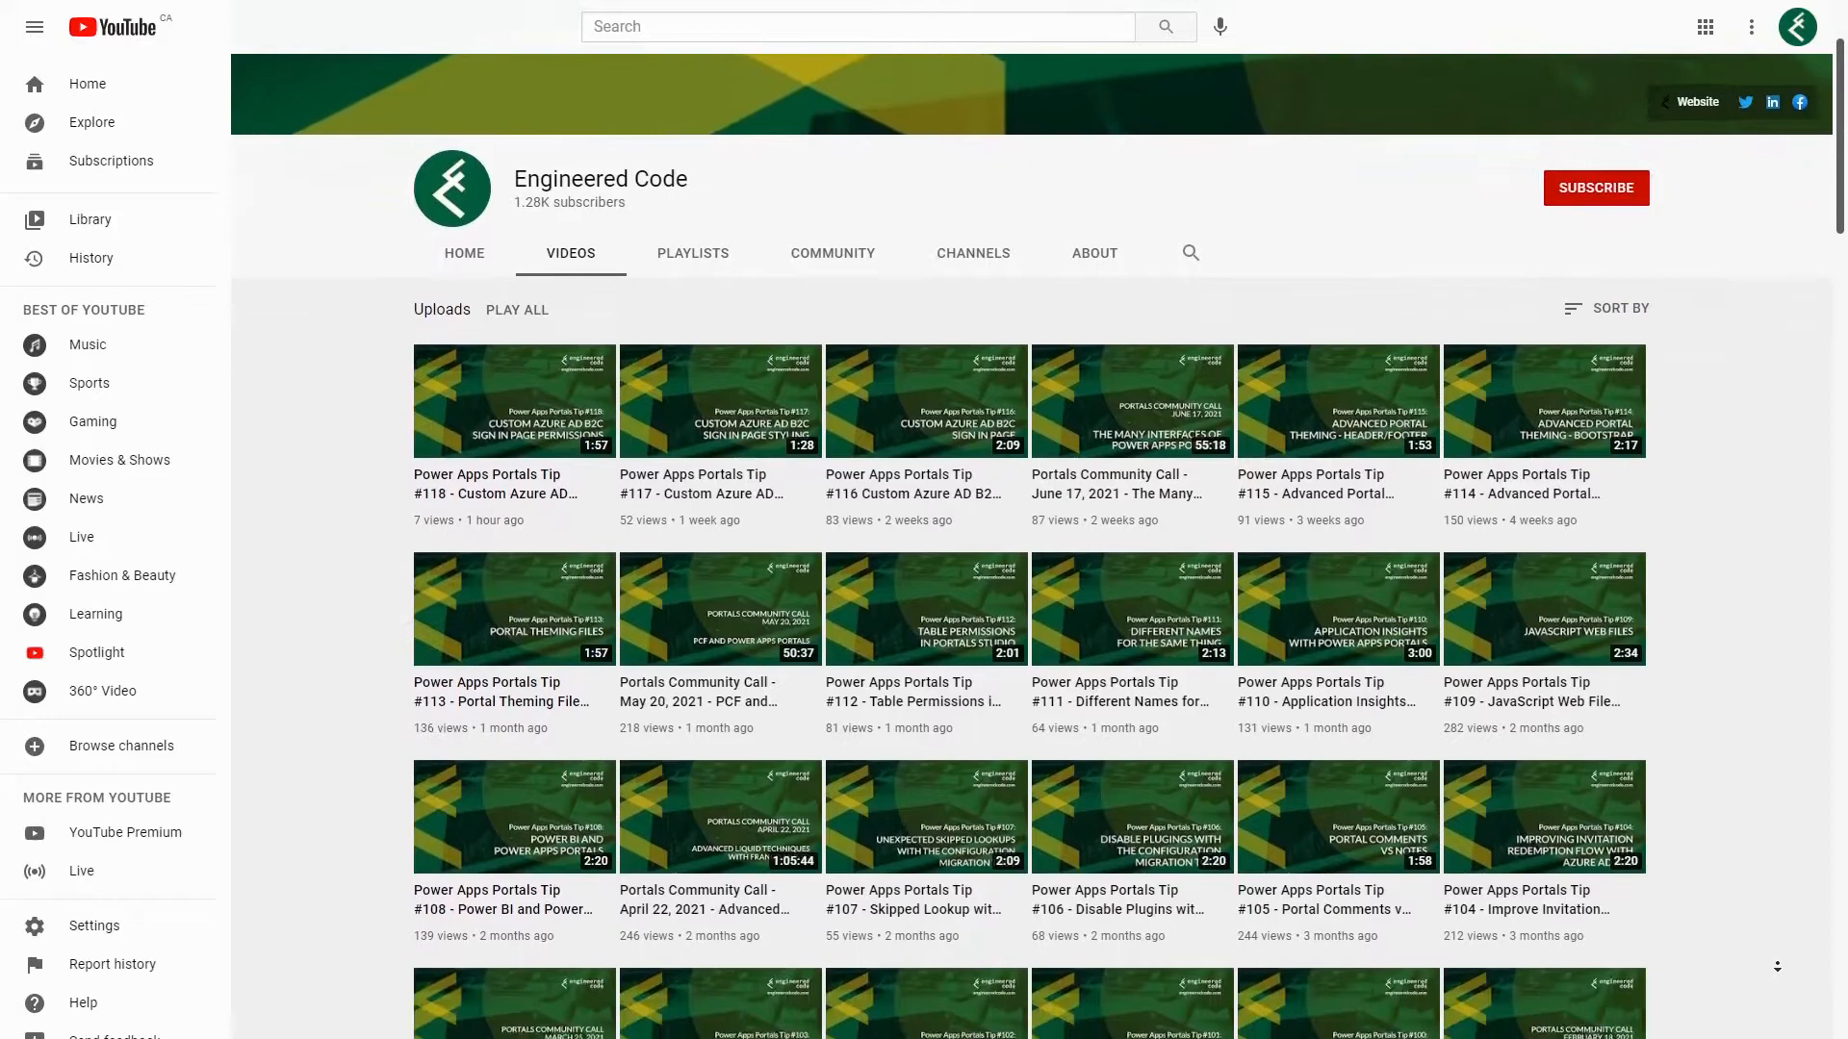
pyautogui.scroll(-3)
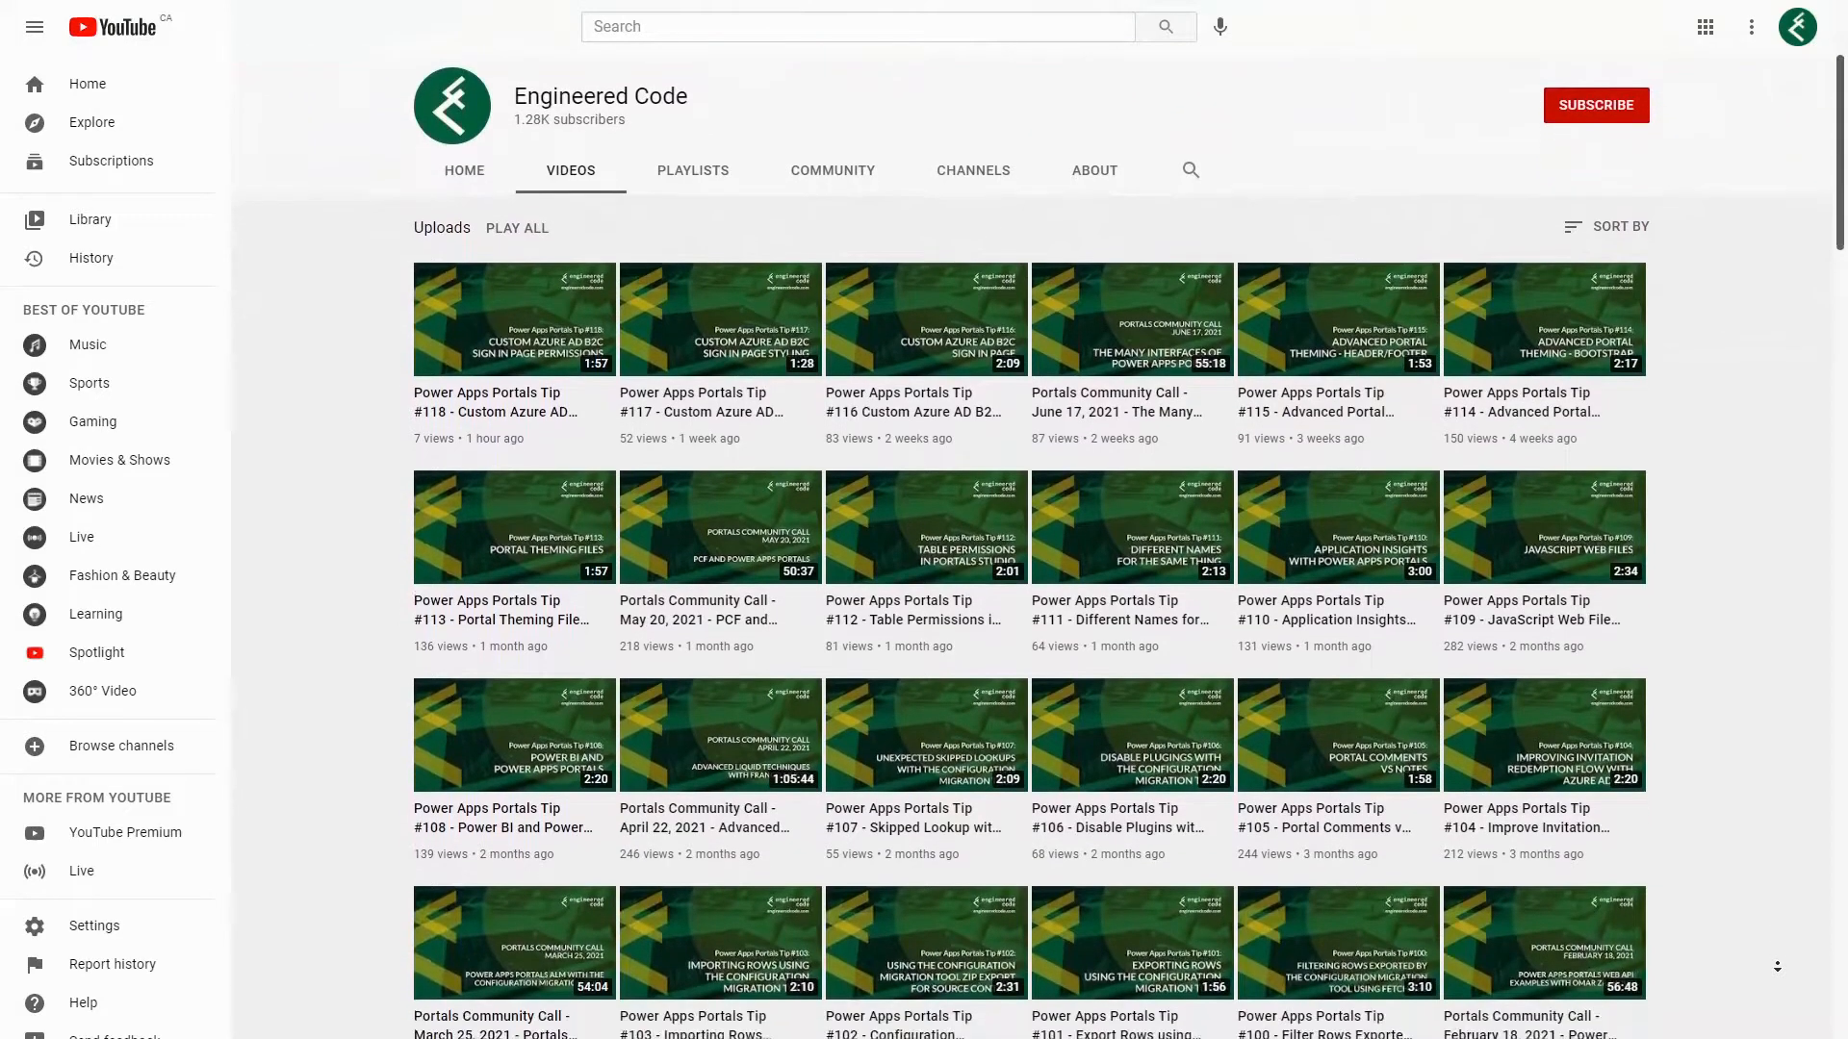
pyautogui.scroll(-3)
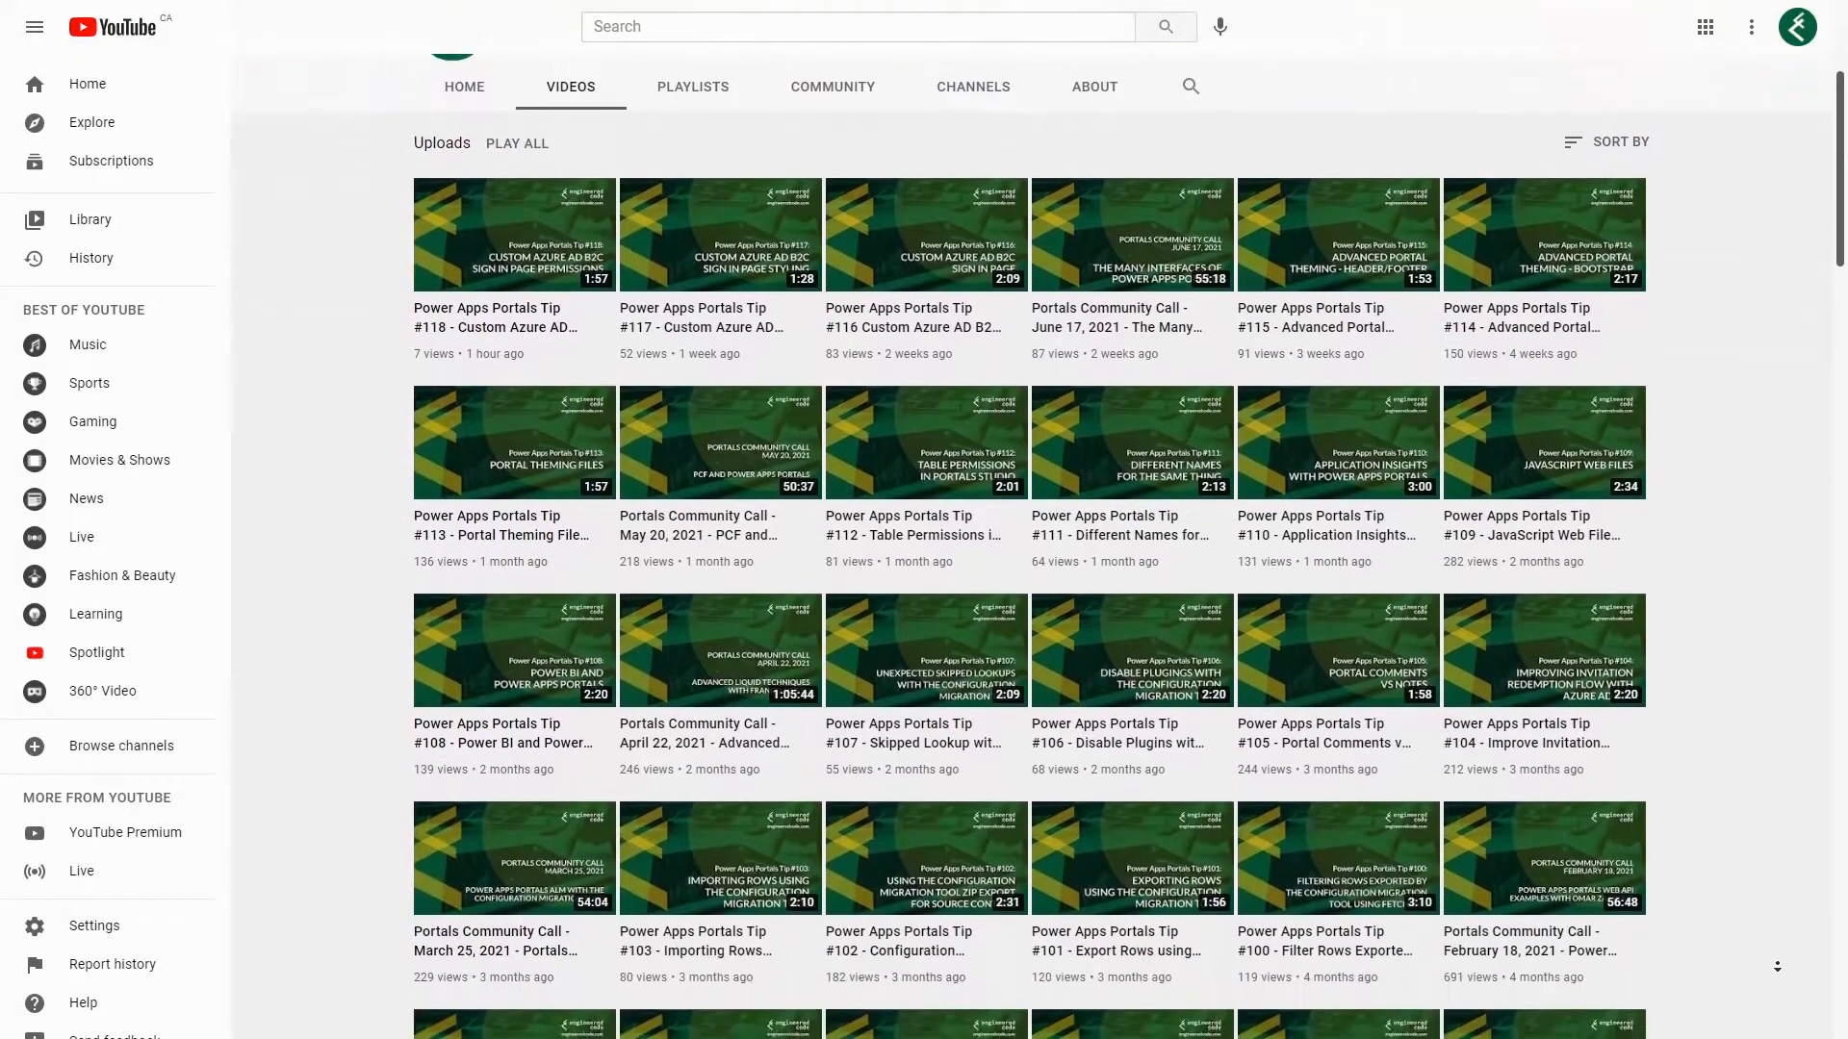
pyautogui.scroll(-3)
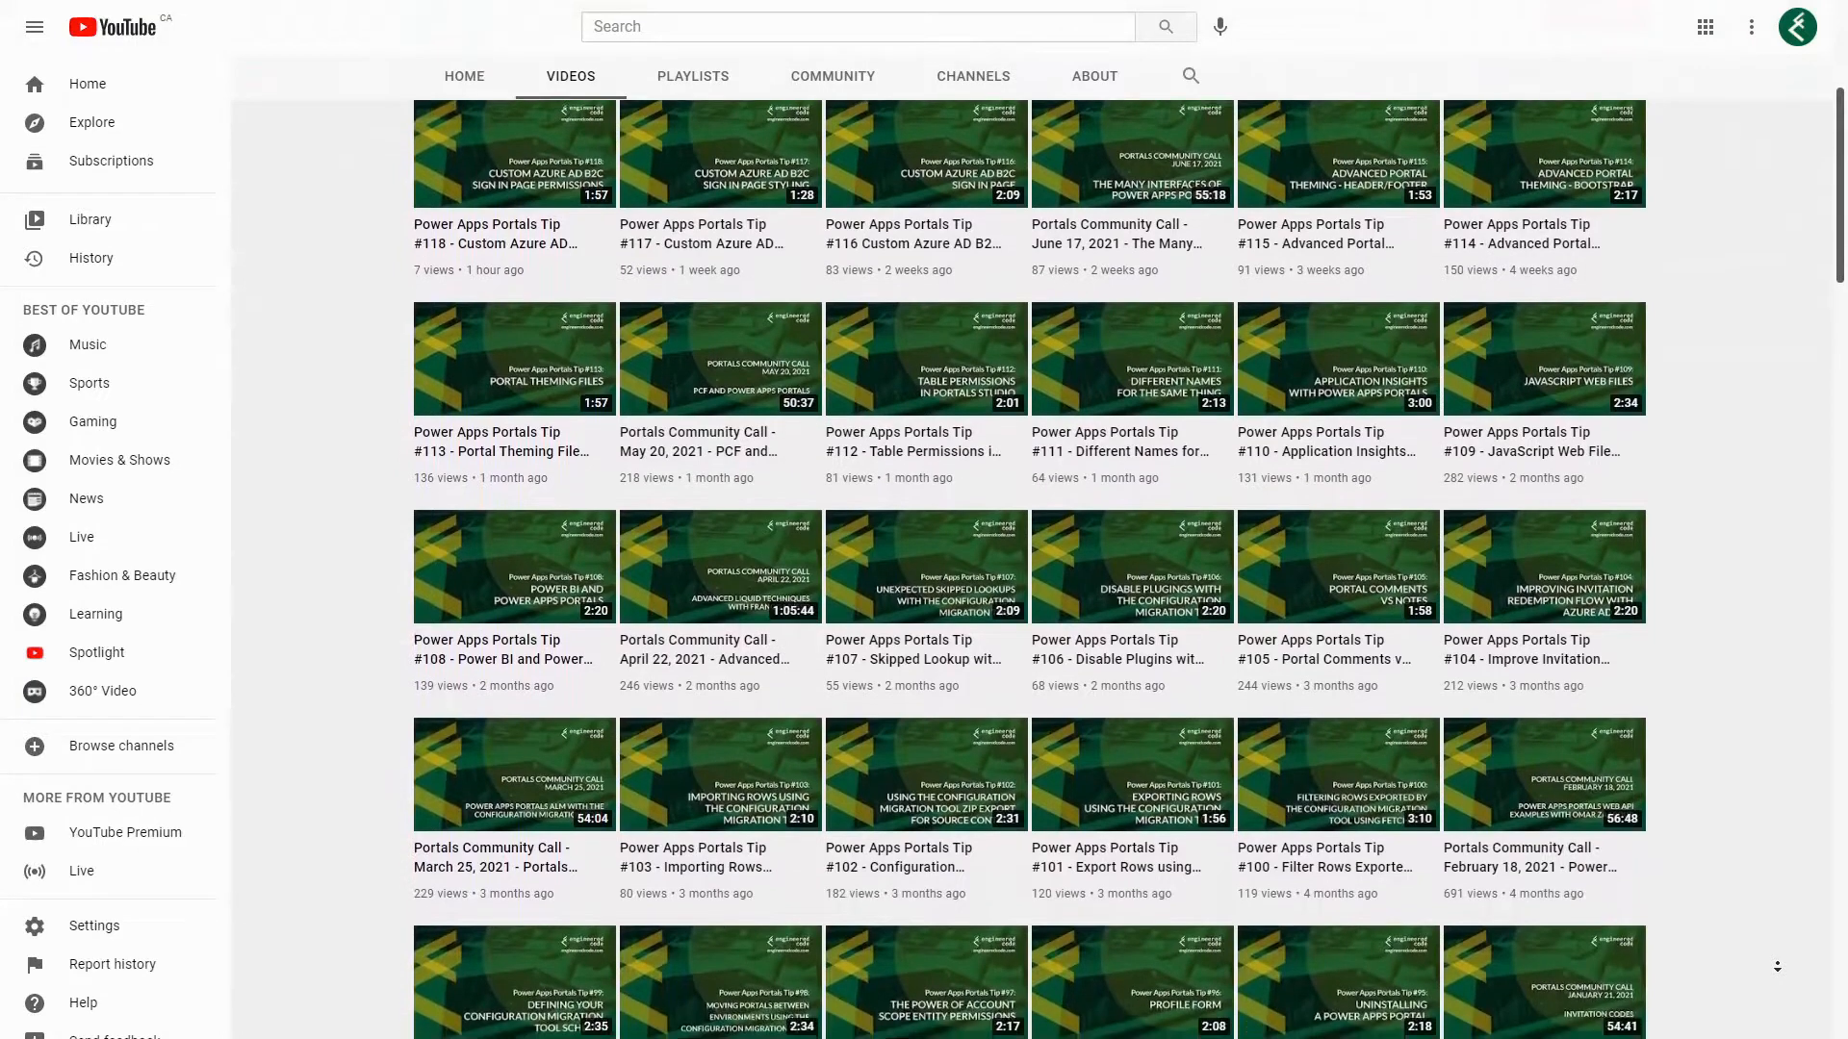
pyautogui.scroll(-3)
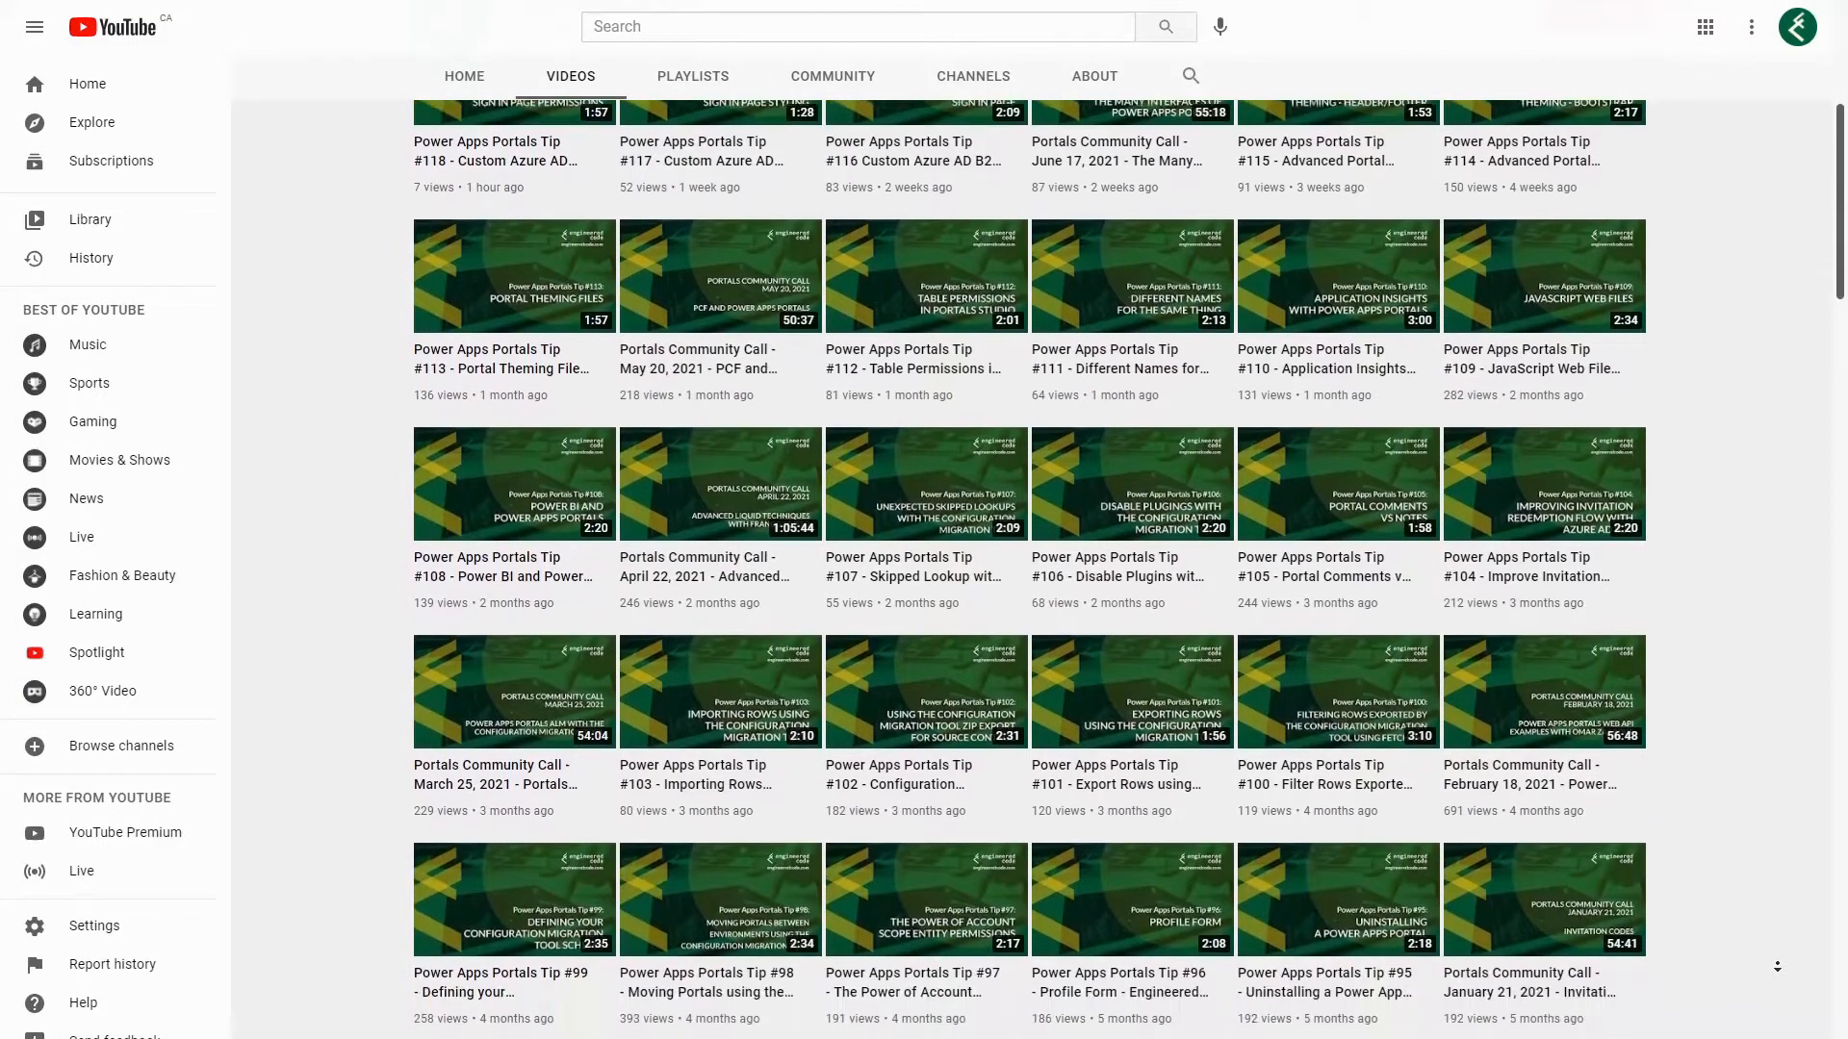
pyautogui.scroll(-3)
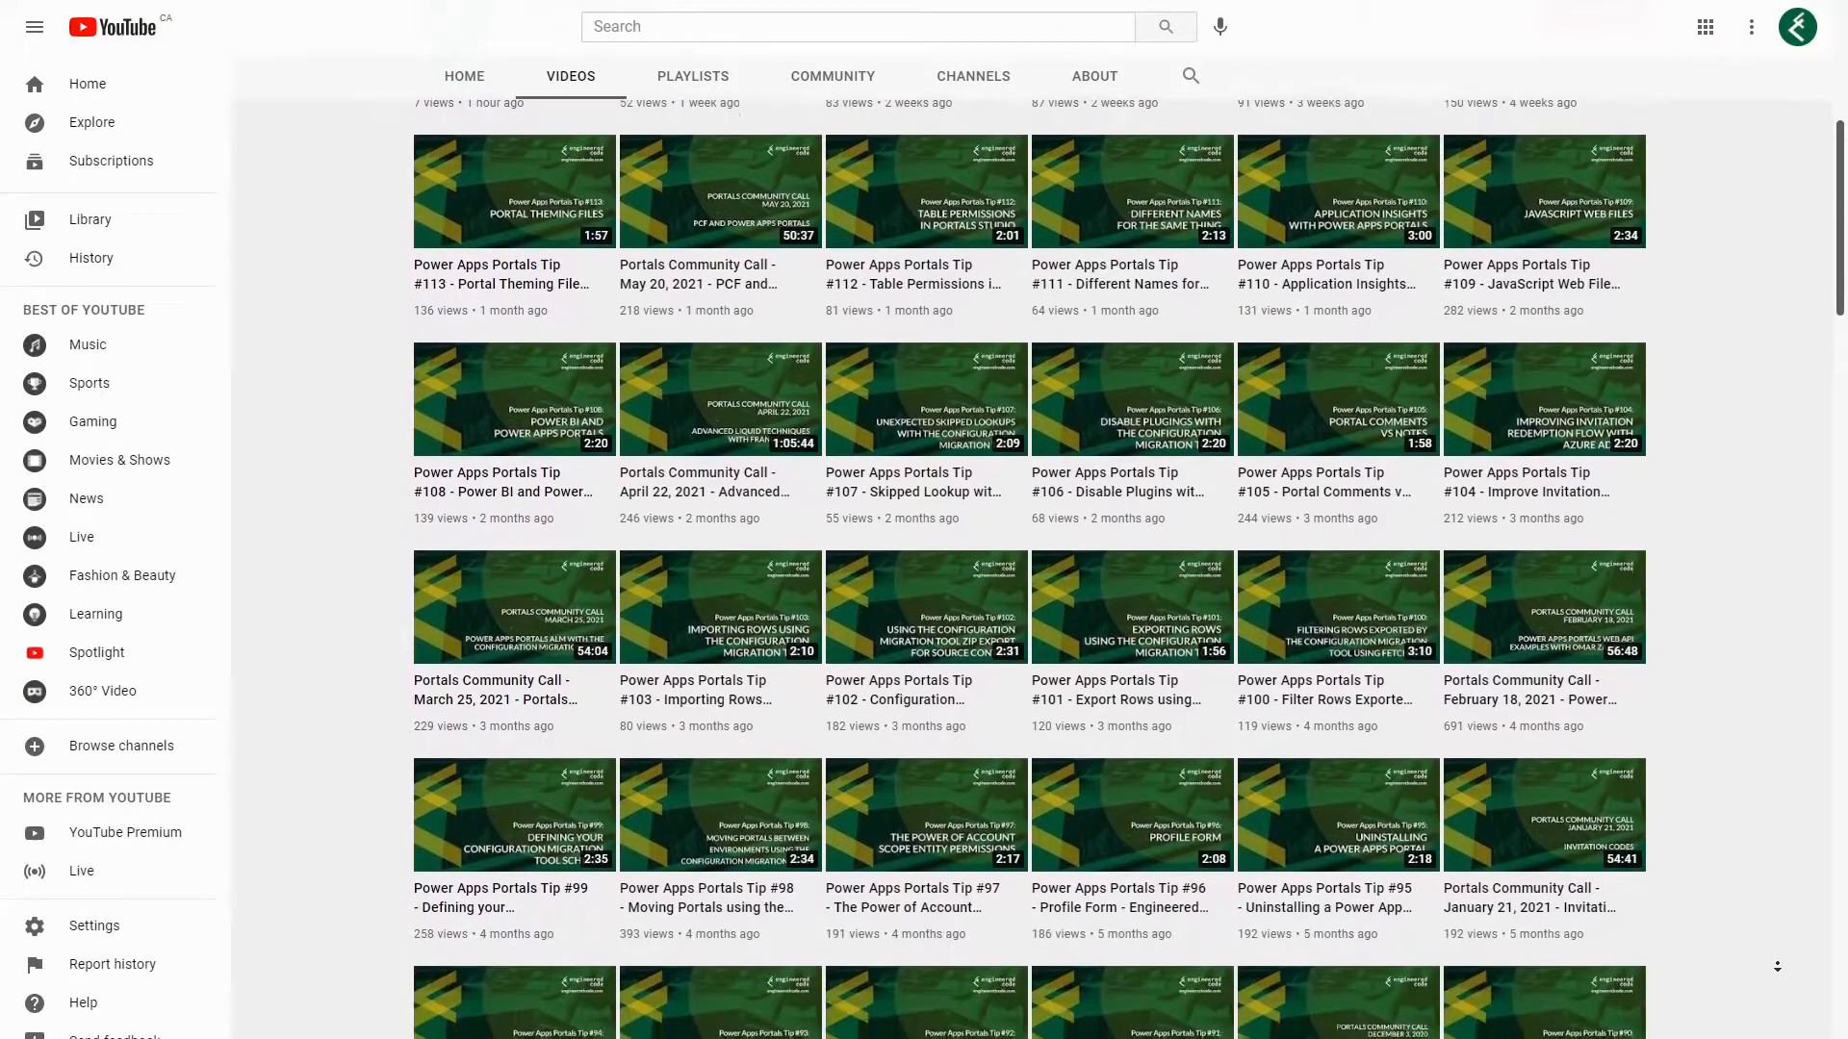
pyautogui.scroll(-3)
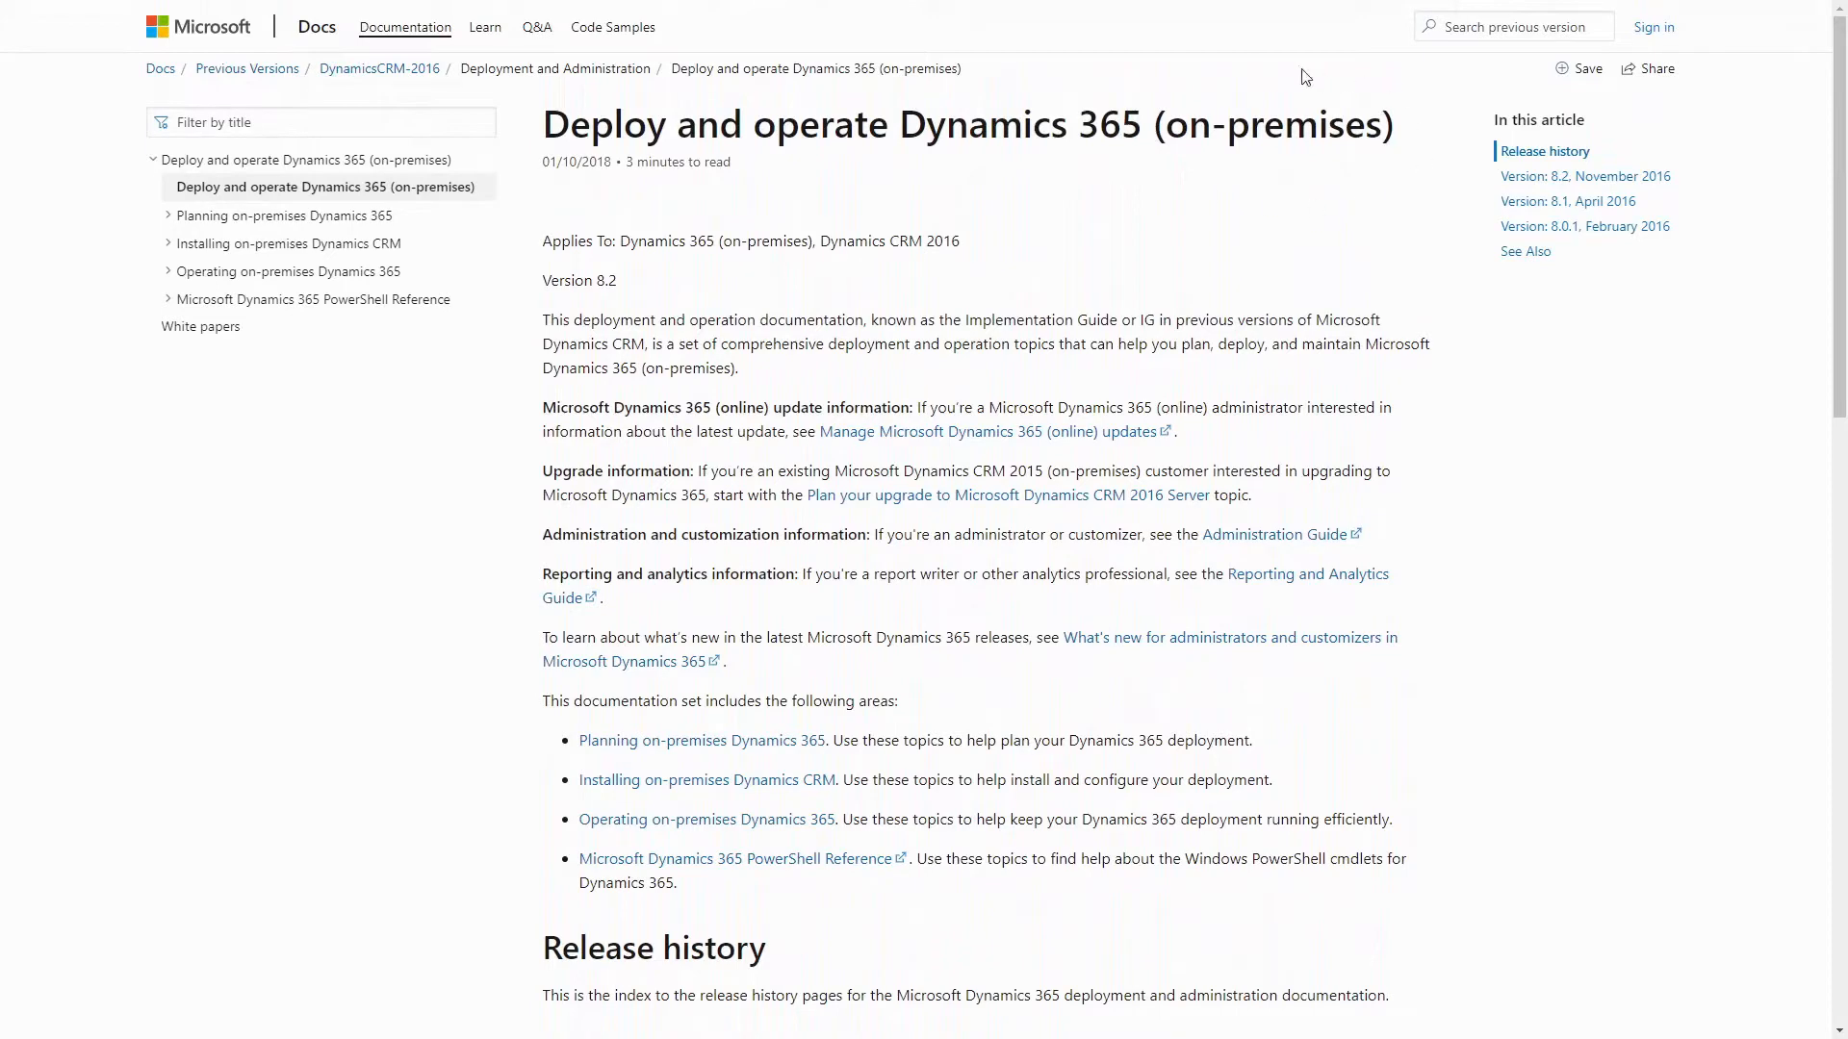
pyautogui.moveTo(1236, 74)
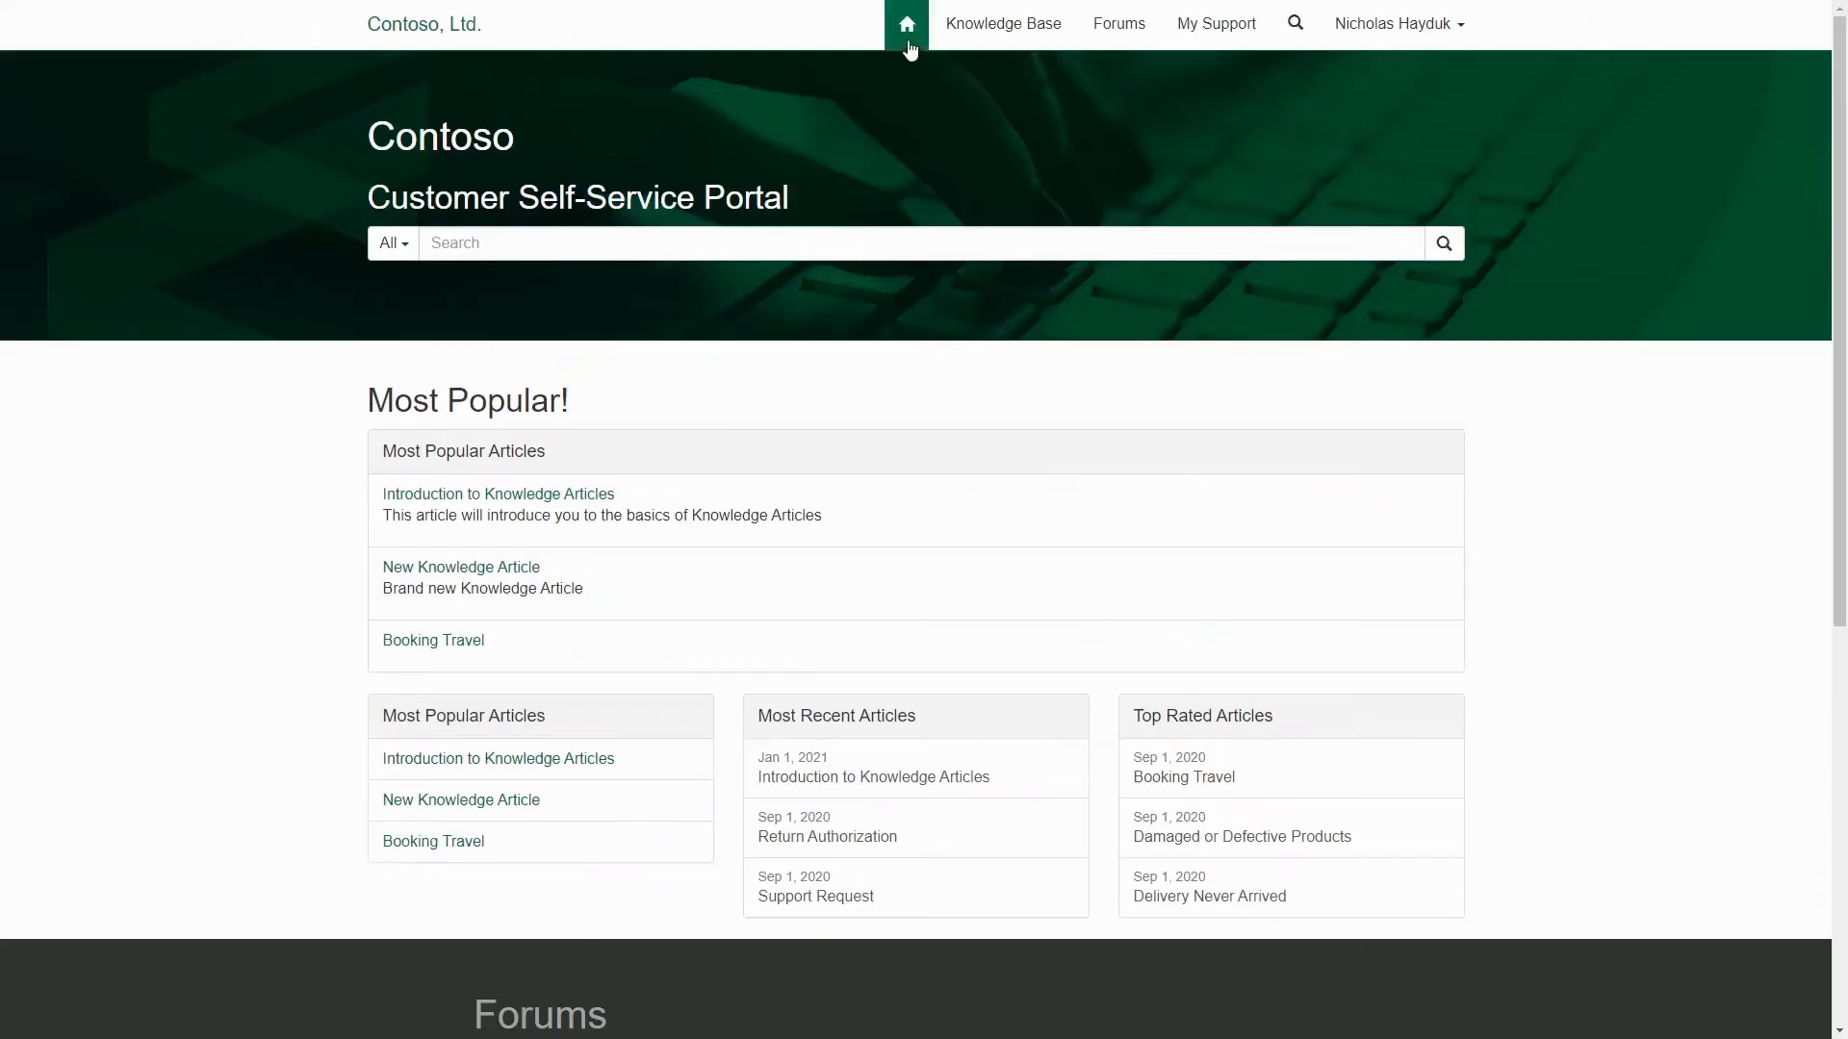
pyautogui.moveTo(1002, 23)
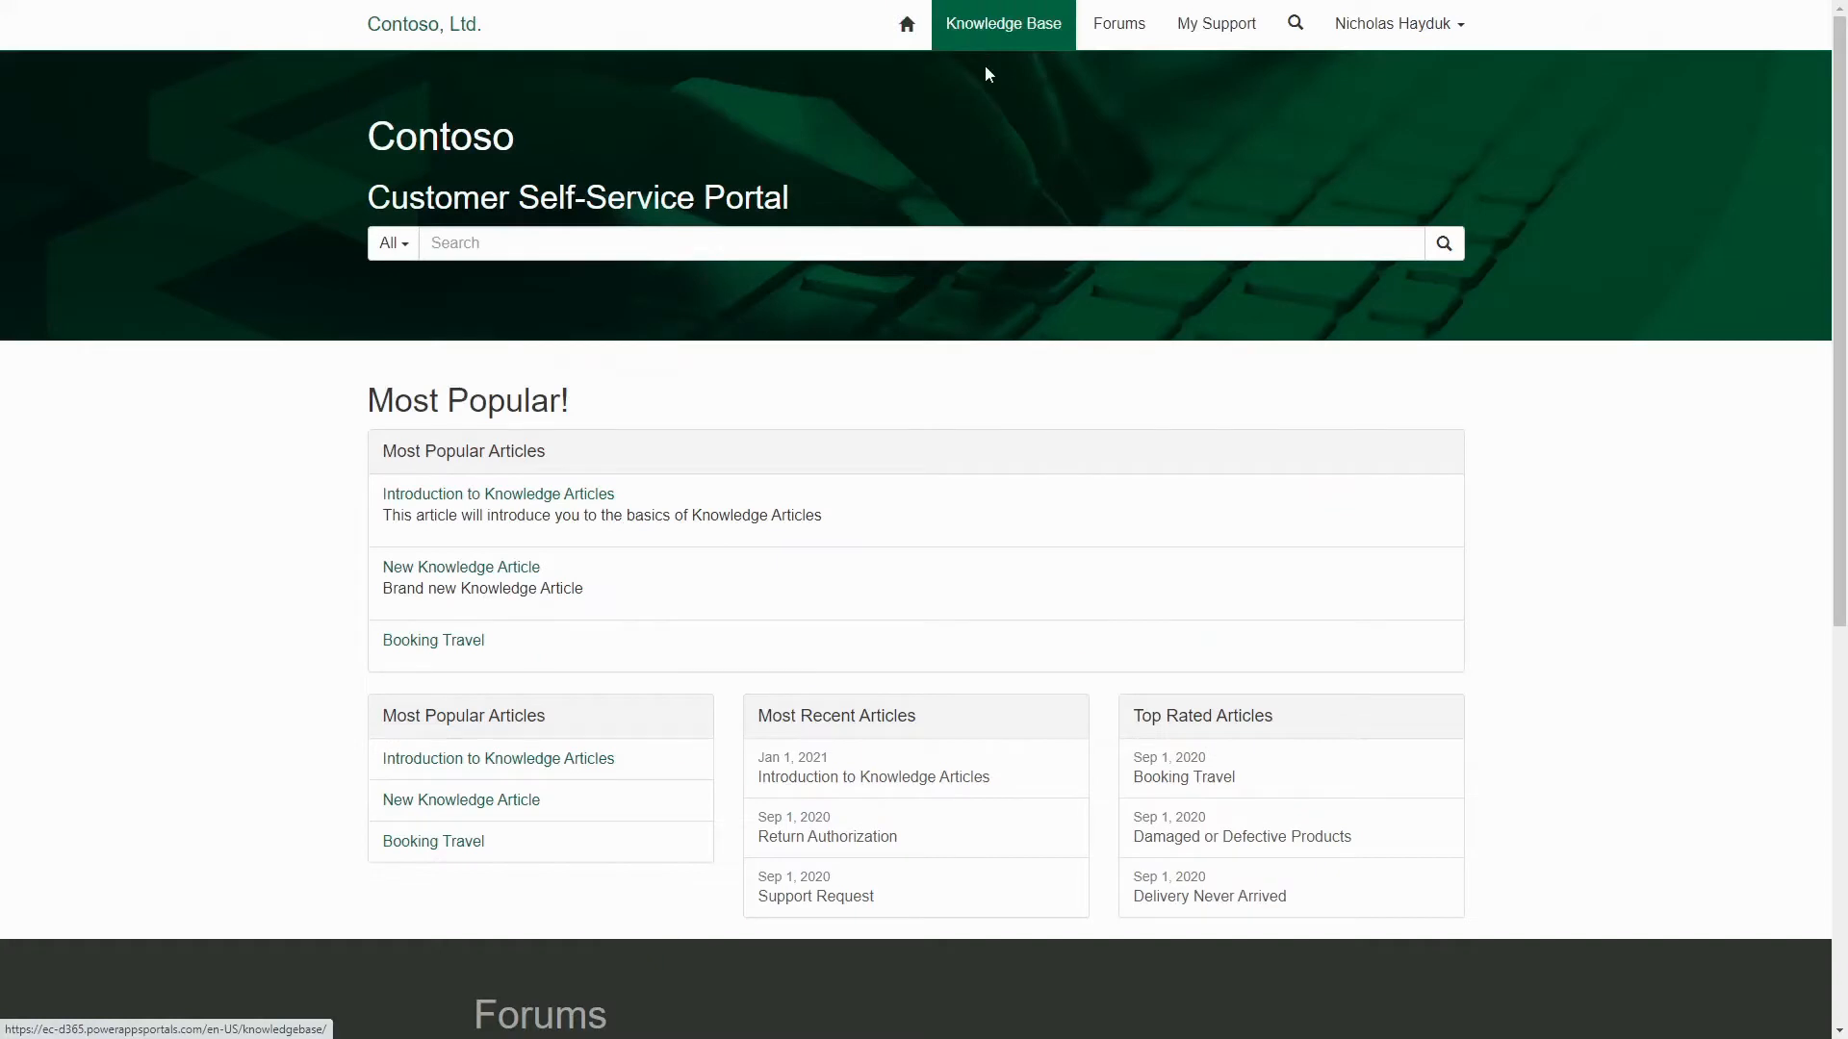
pyautogui.click(1002, 23)
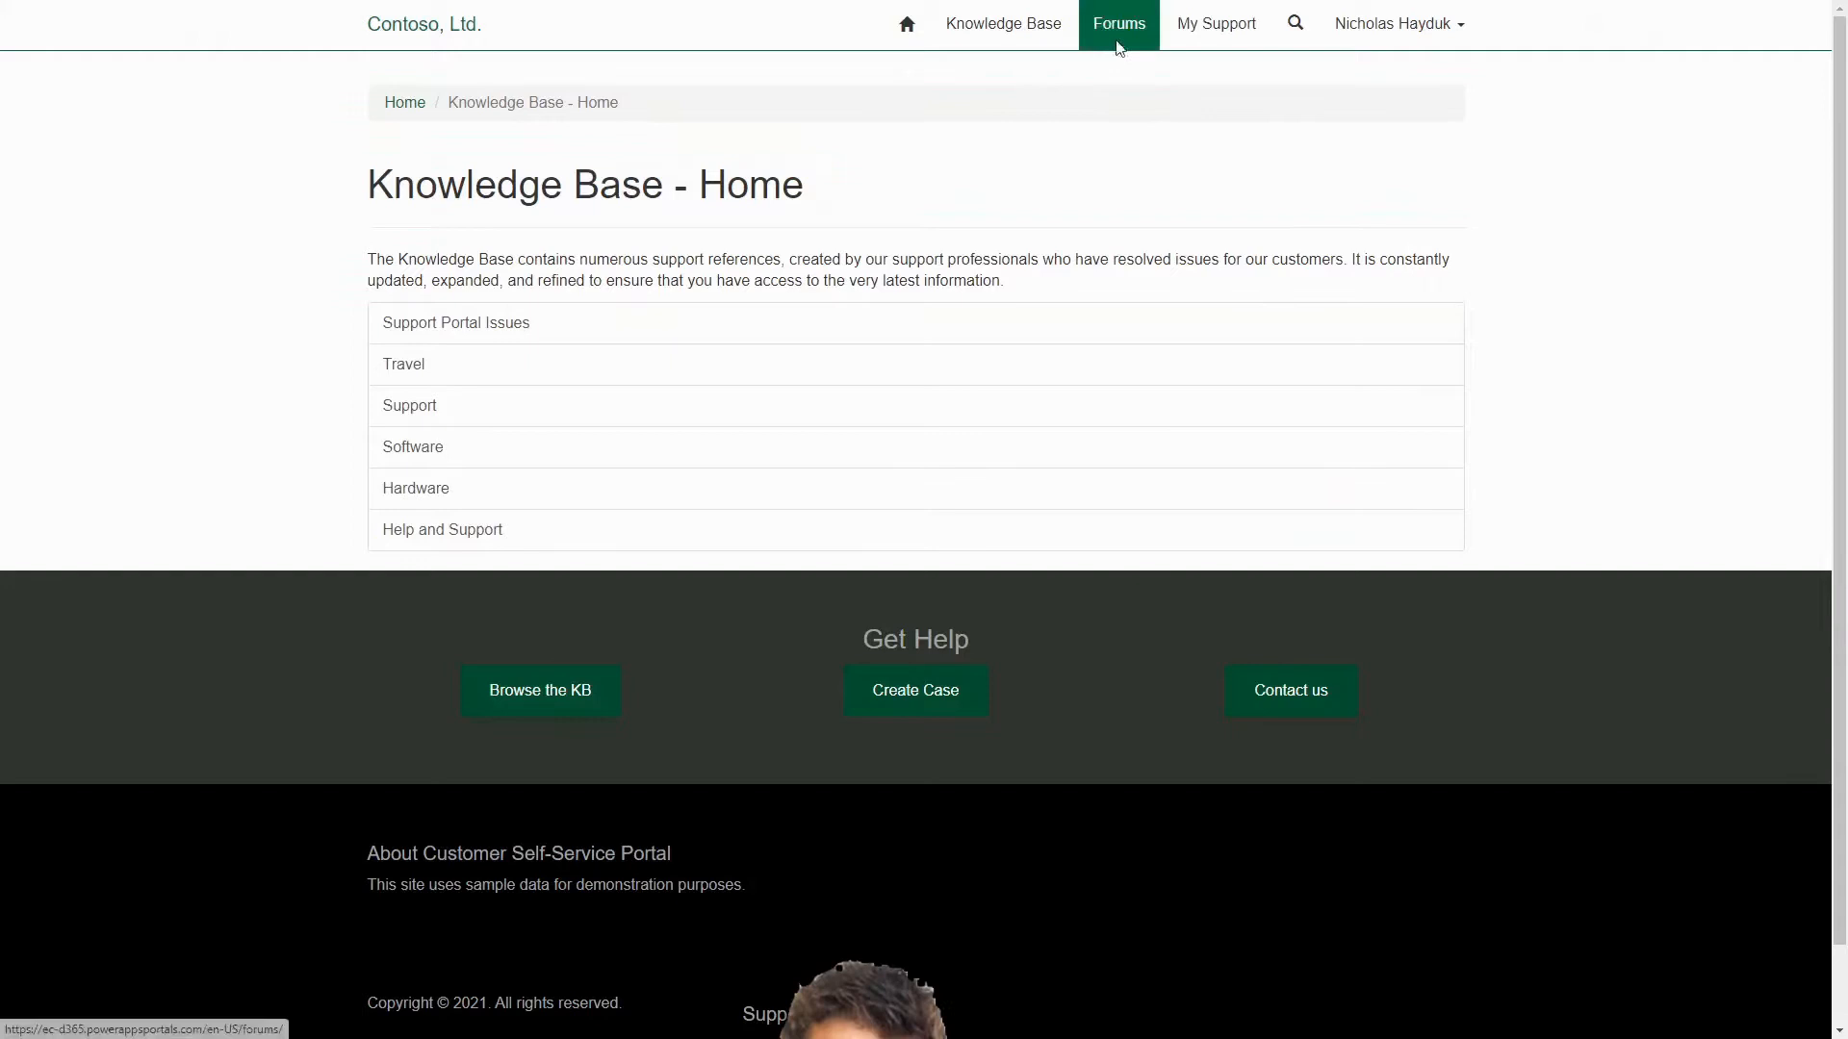
pyautogui.click(1118, 23)
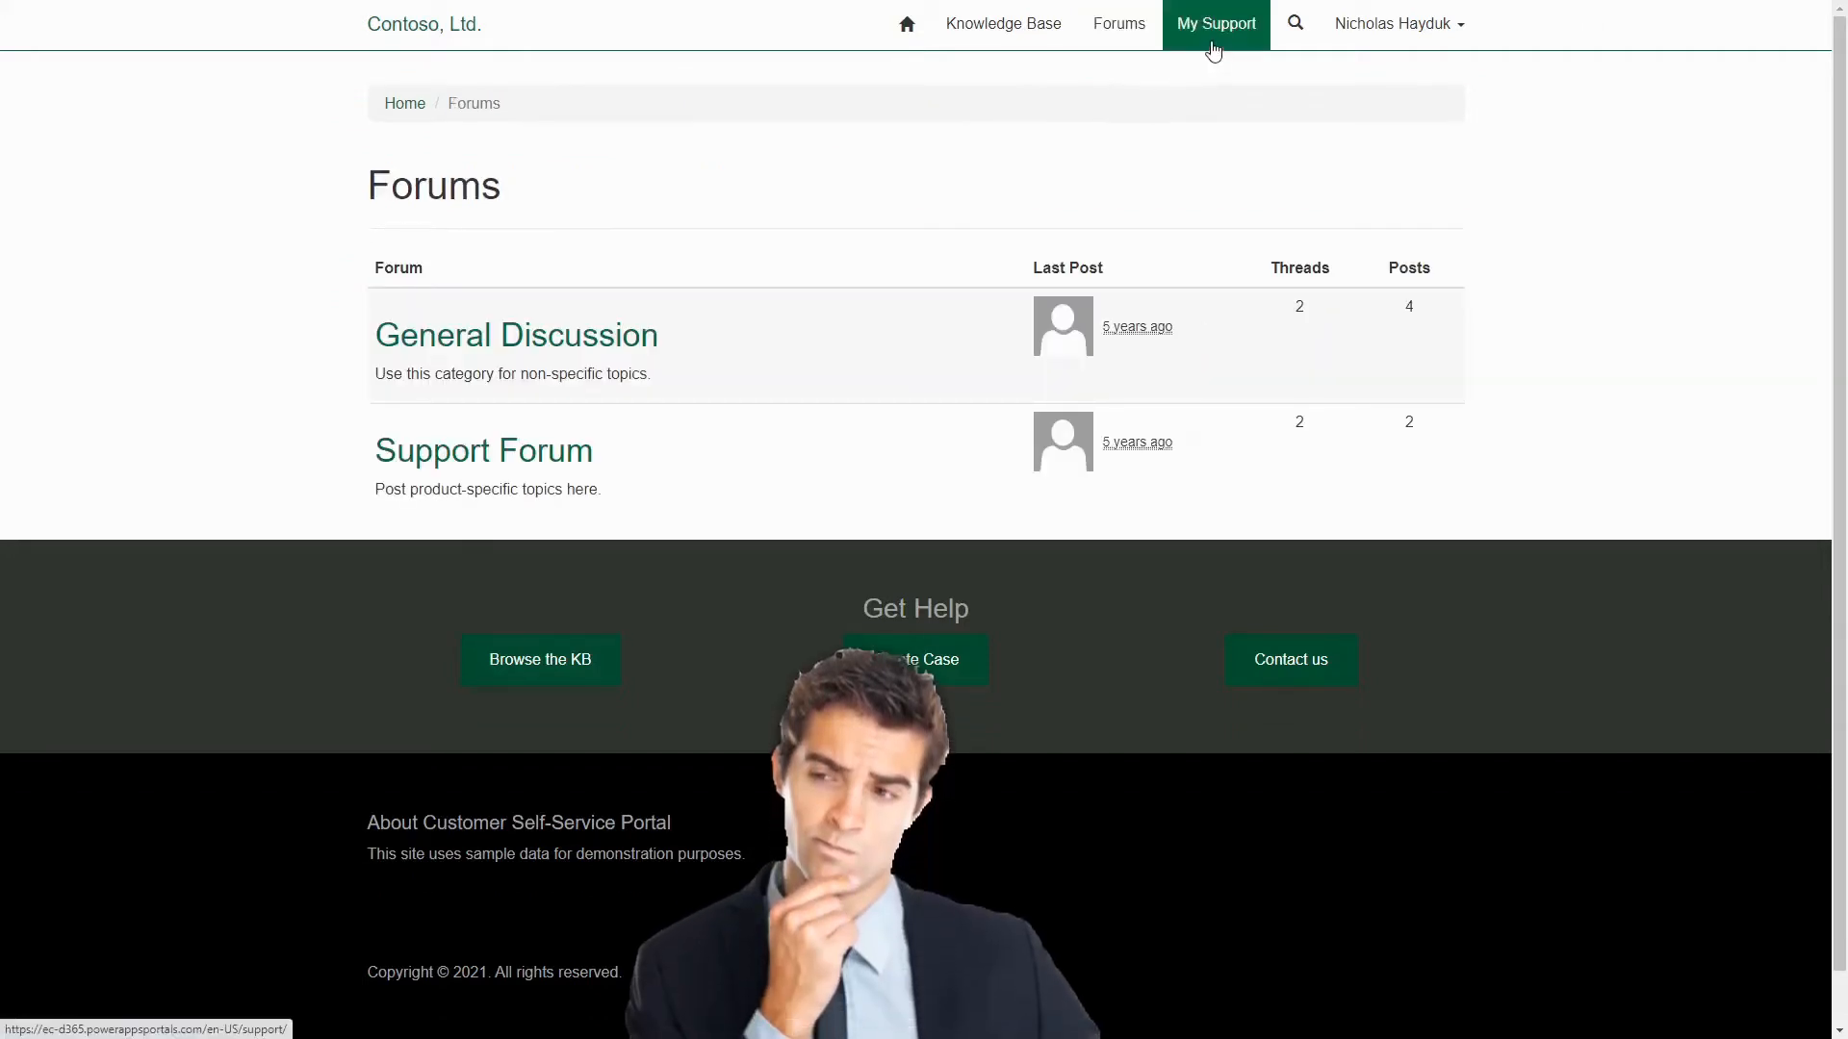
pyautogui.click(1214, 23)
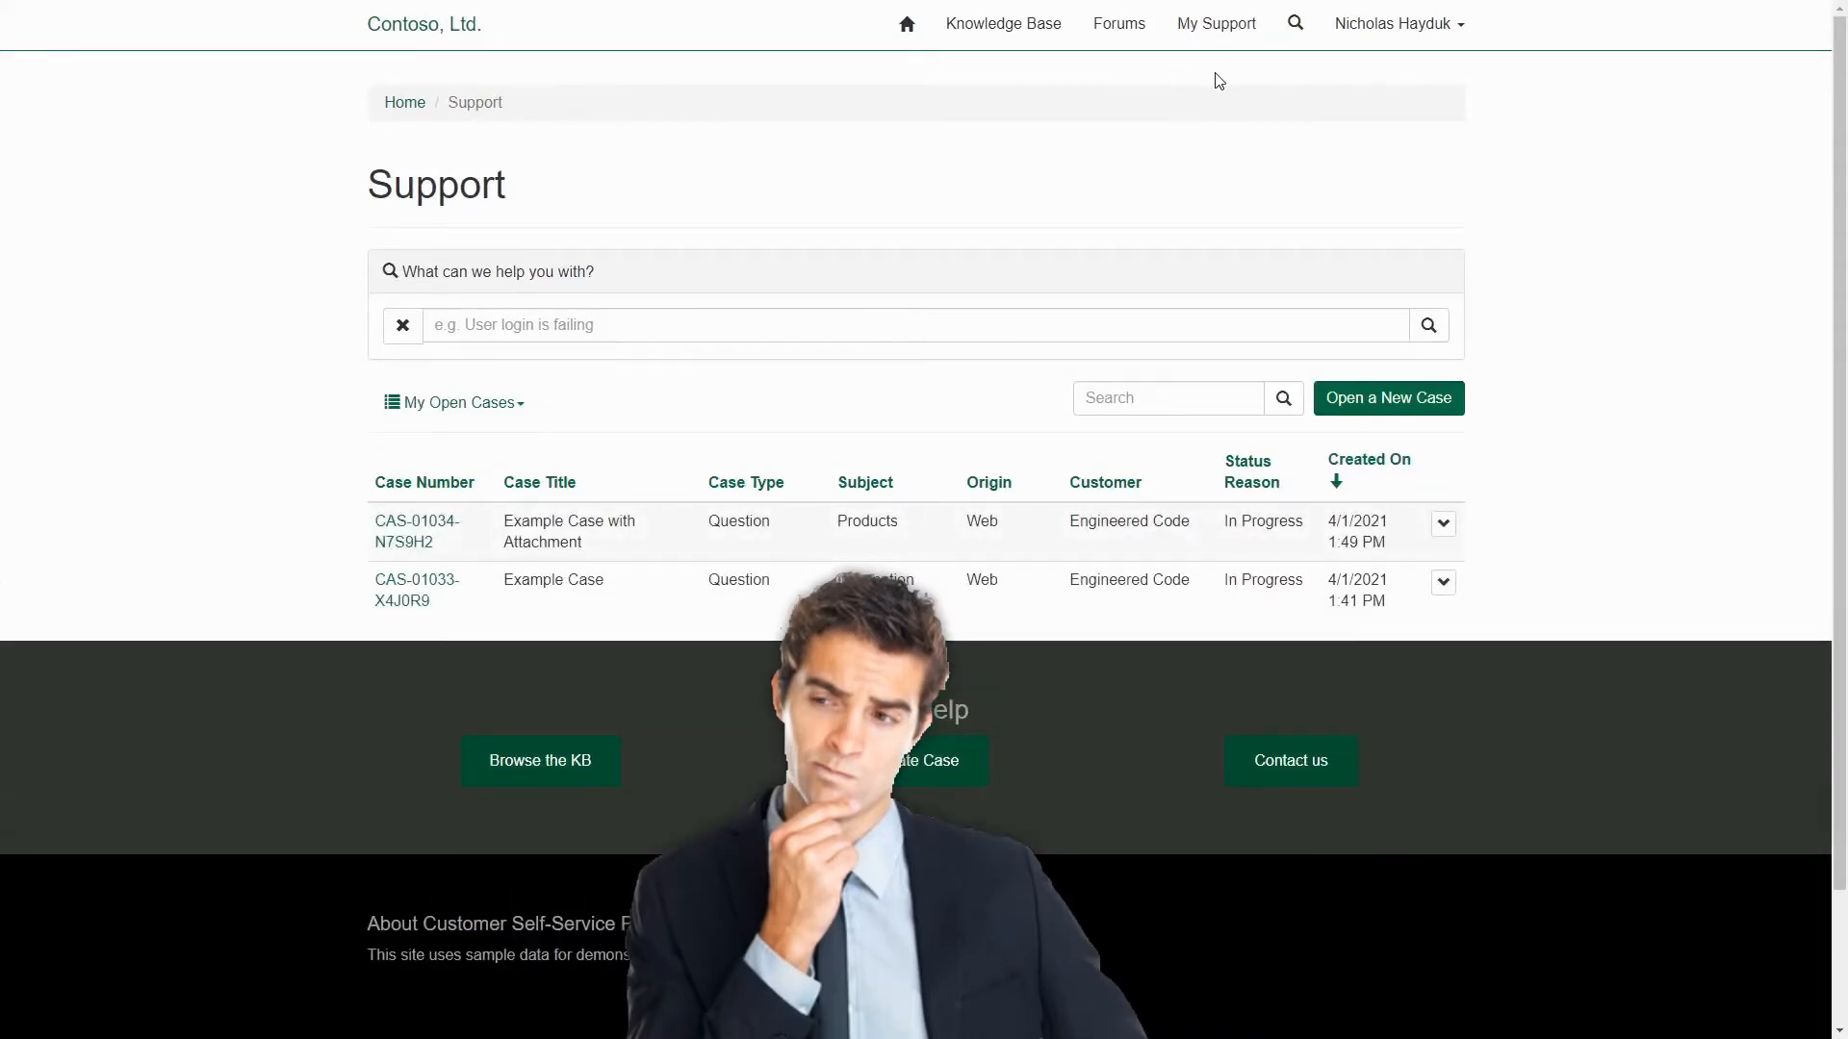
pyautogui.click(907, 22)
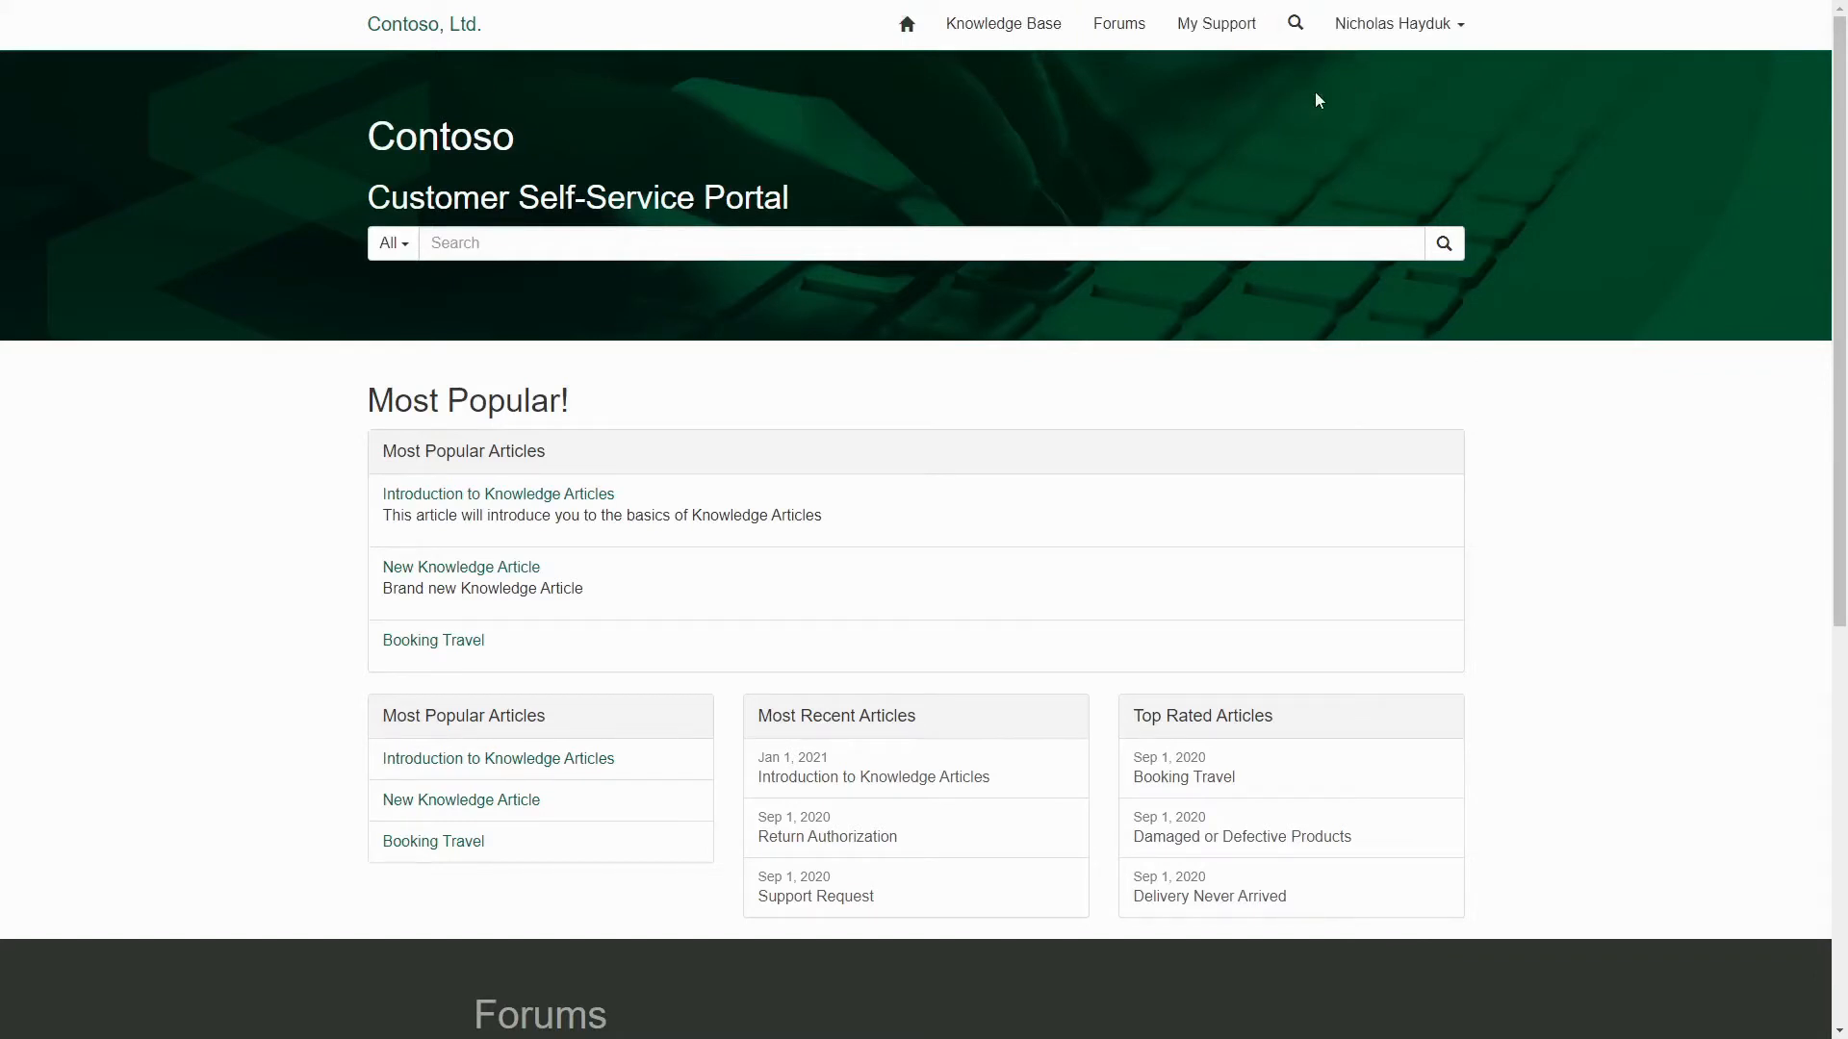
pyautogui.moveTo(1292, 99)
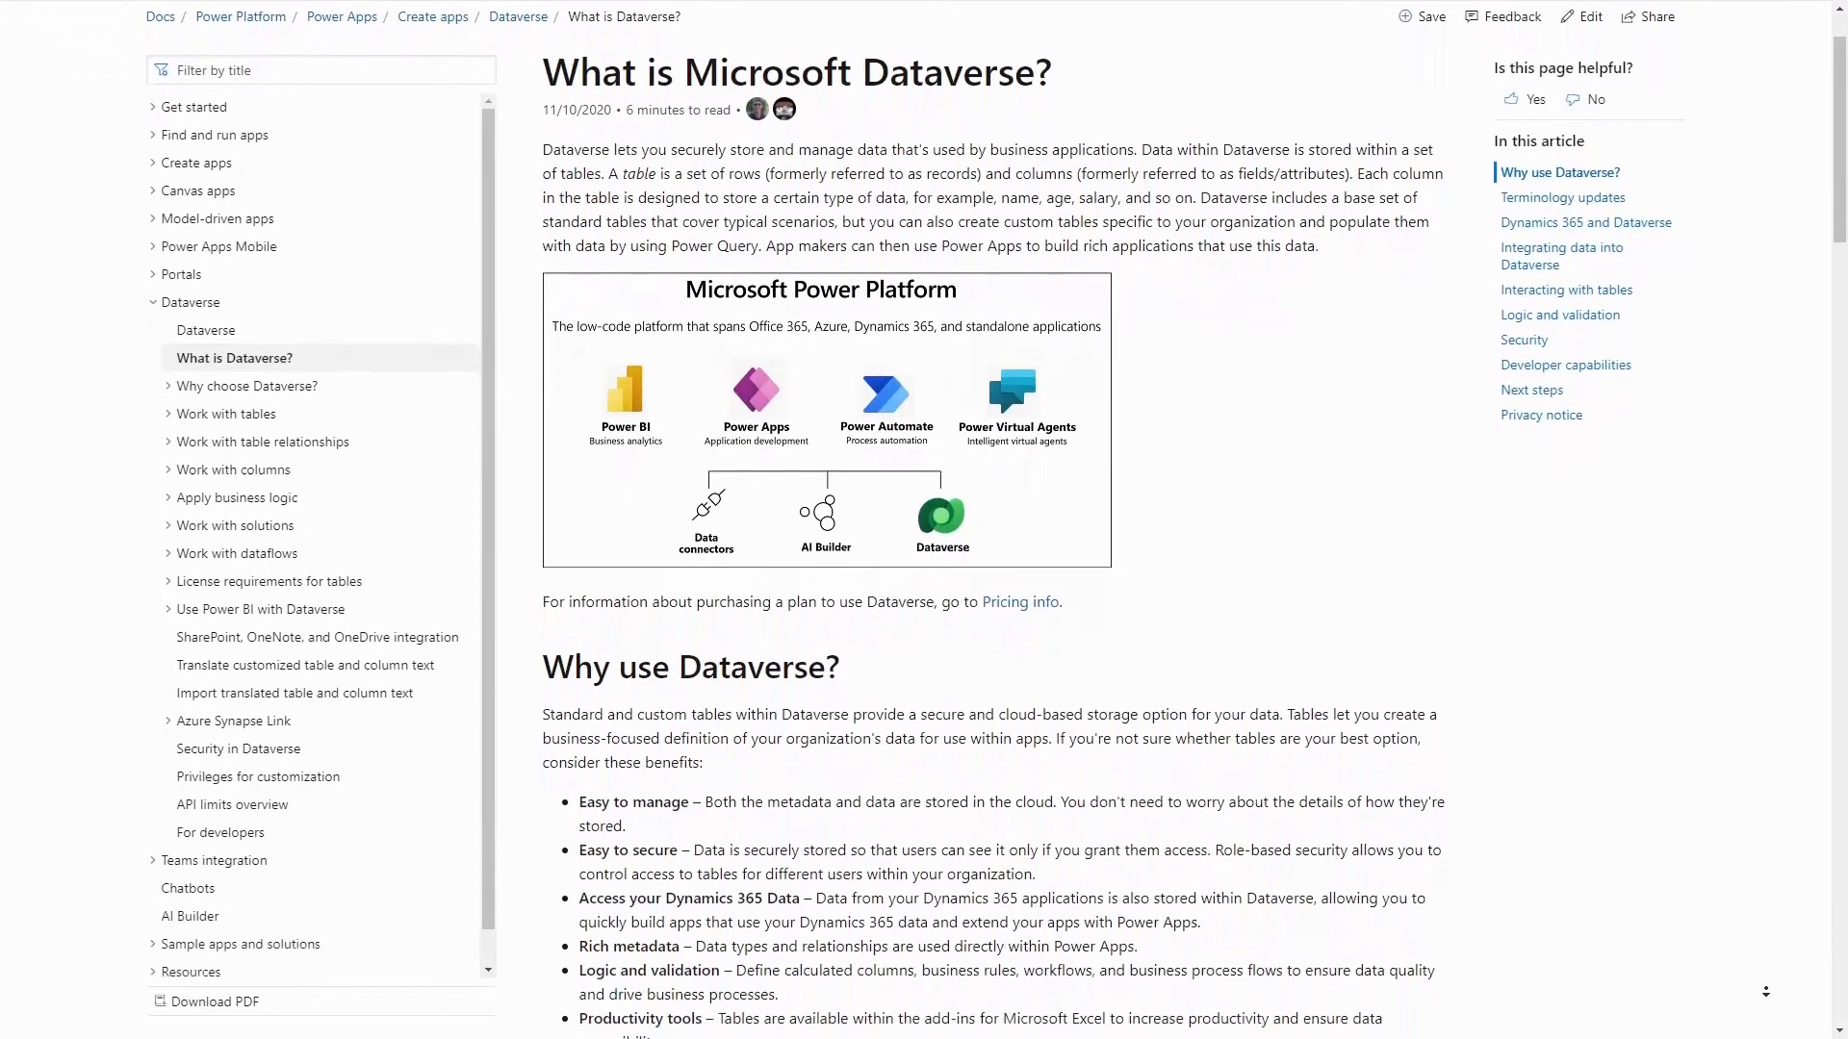
# Step: Scroll the Dataverse article down to the Why use Dataverse? and Terminology updates sections
pyautogui.scroll(-3)
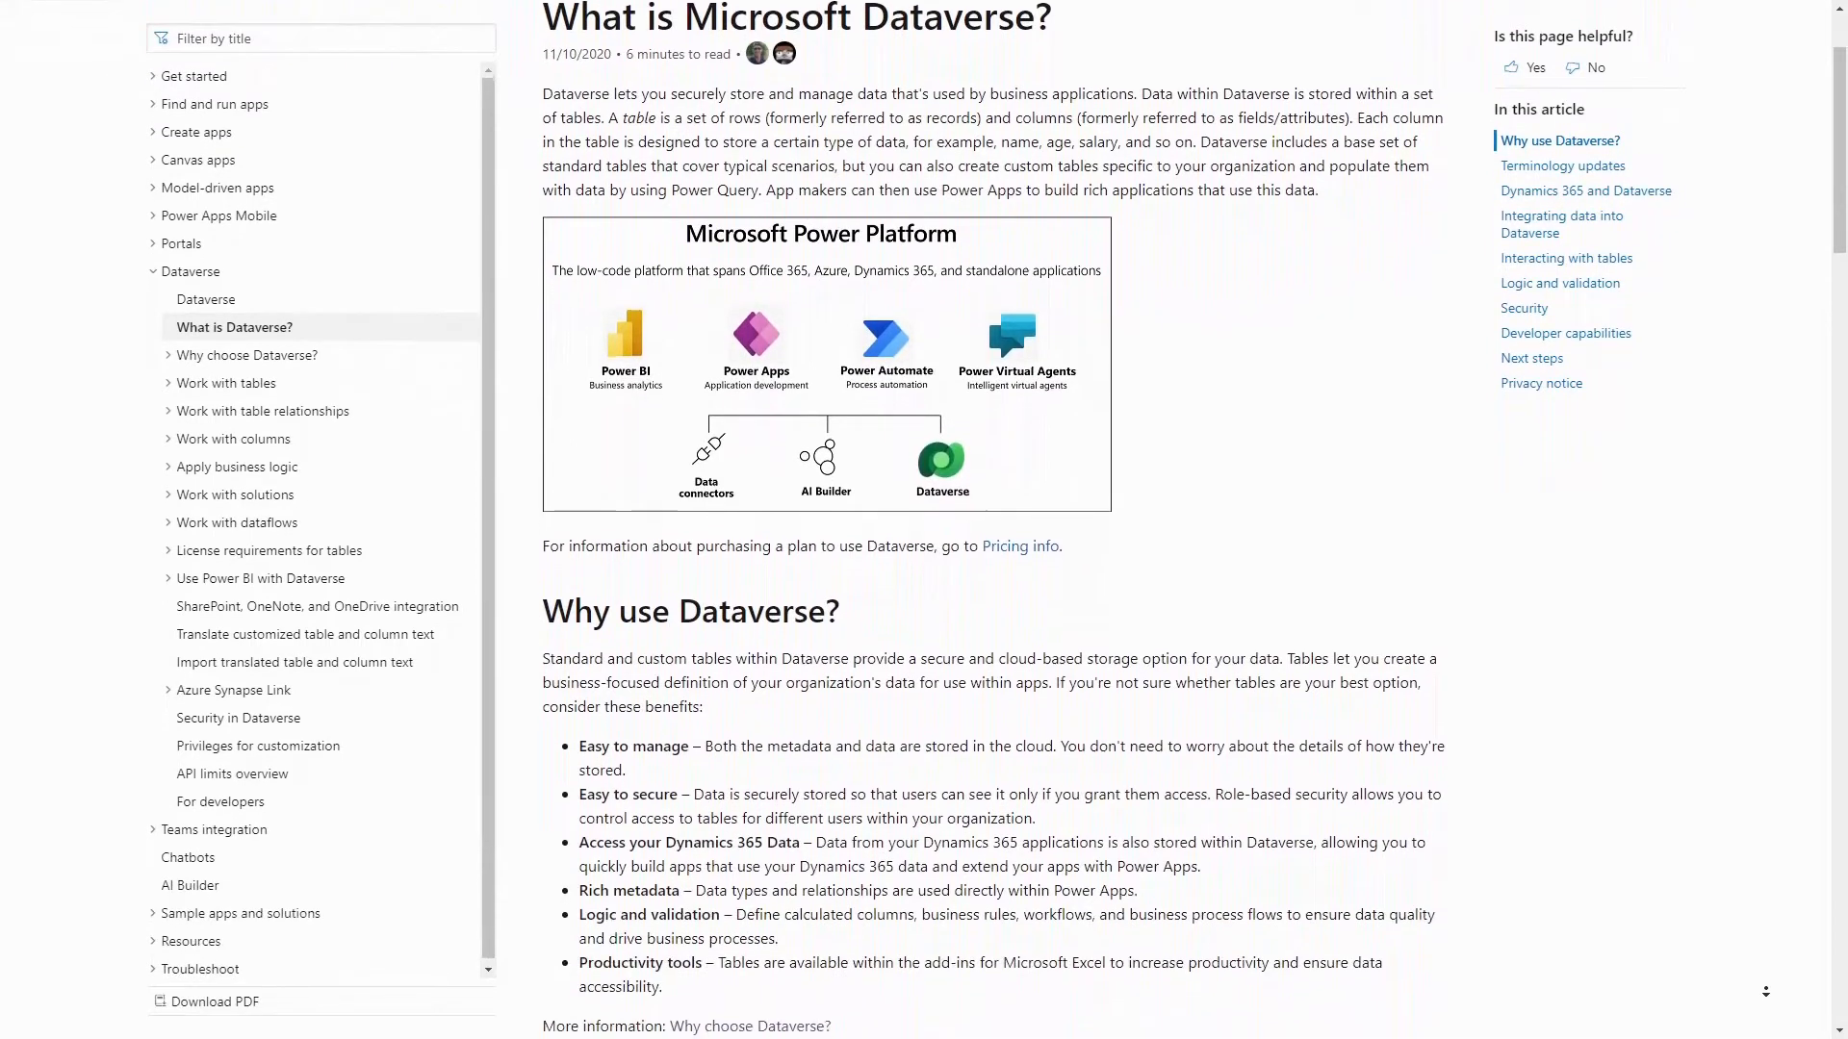
pyautogui.scroll(-3)
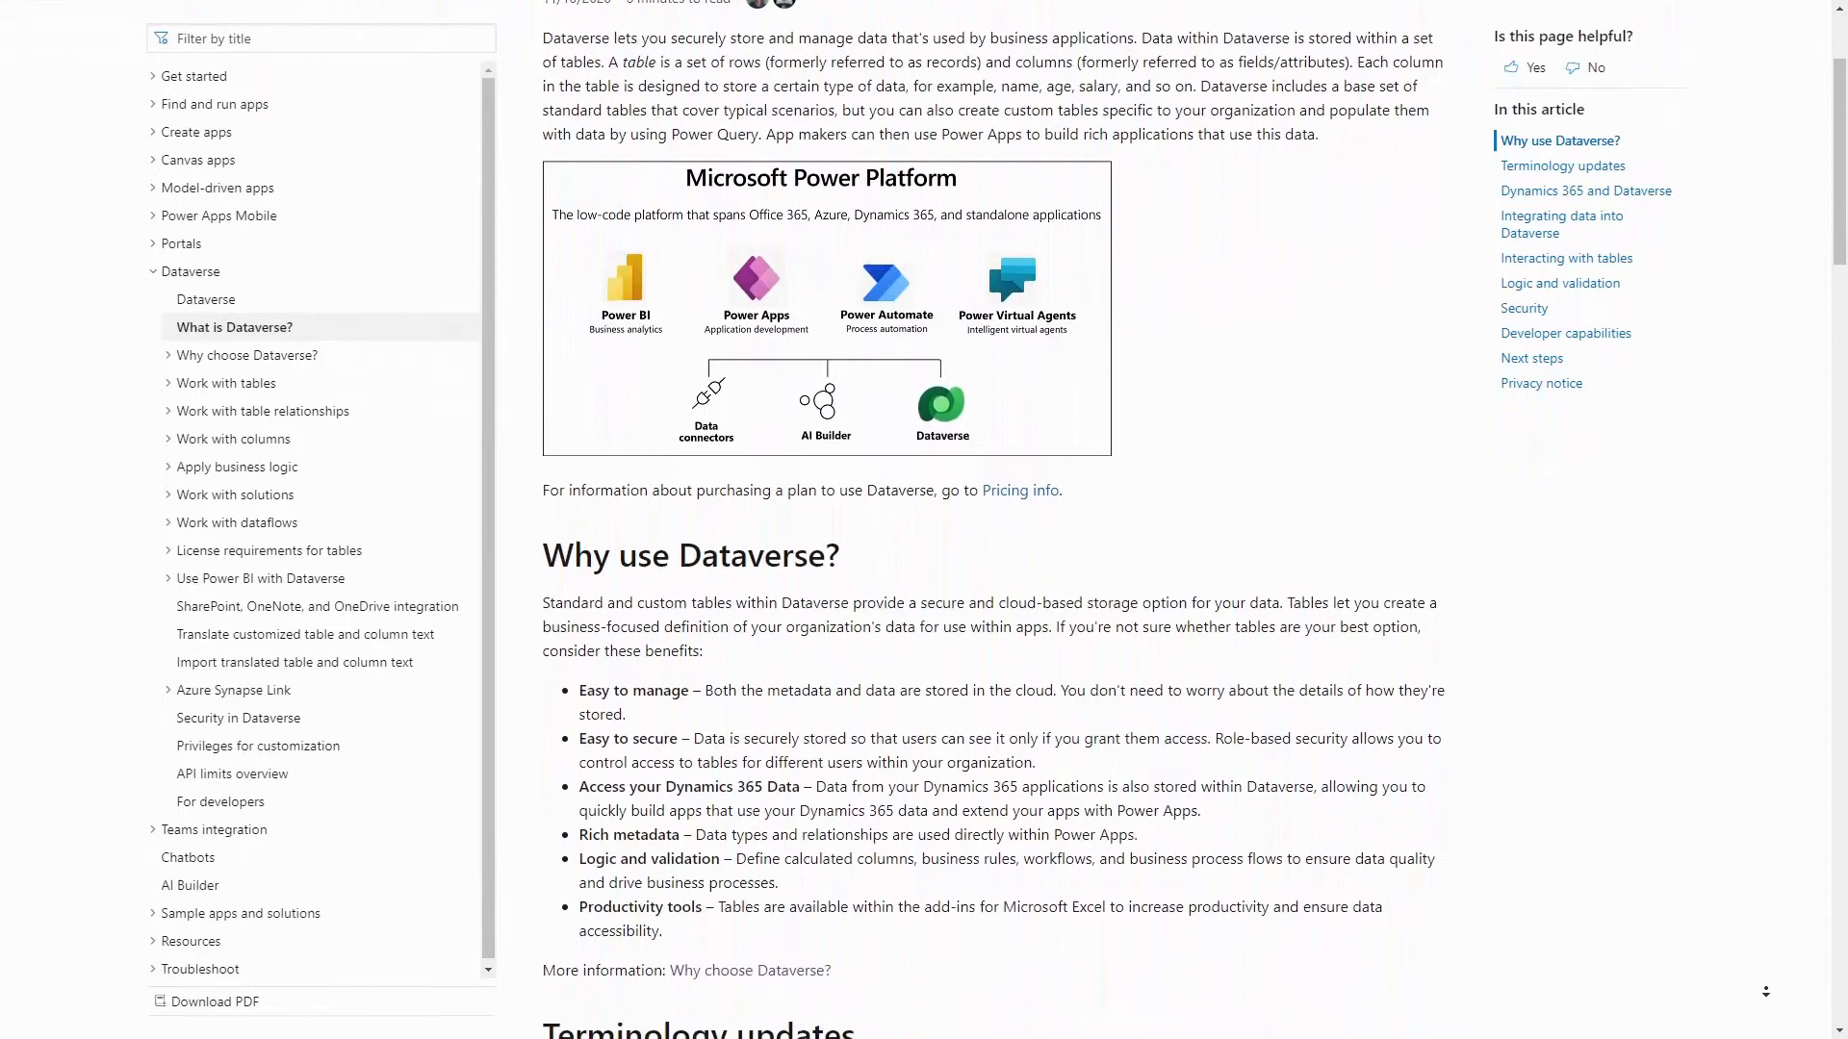
pyautogui.scroll(-3)
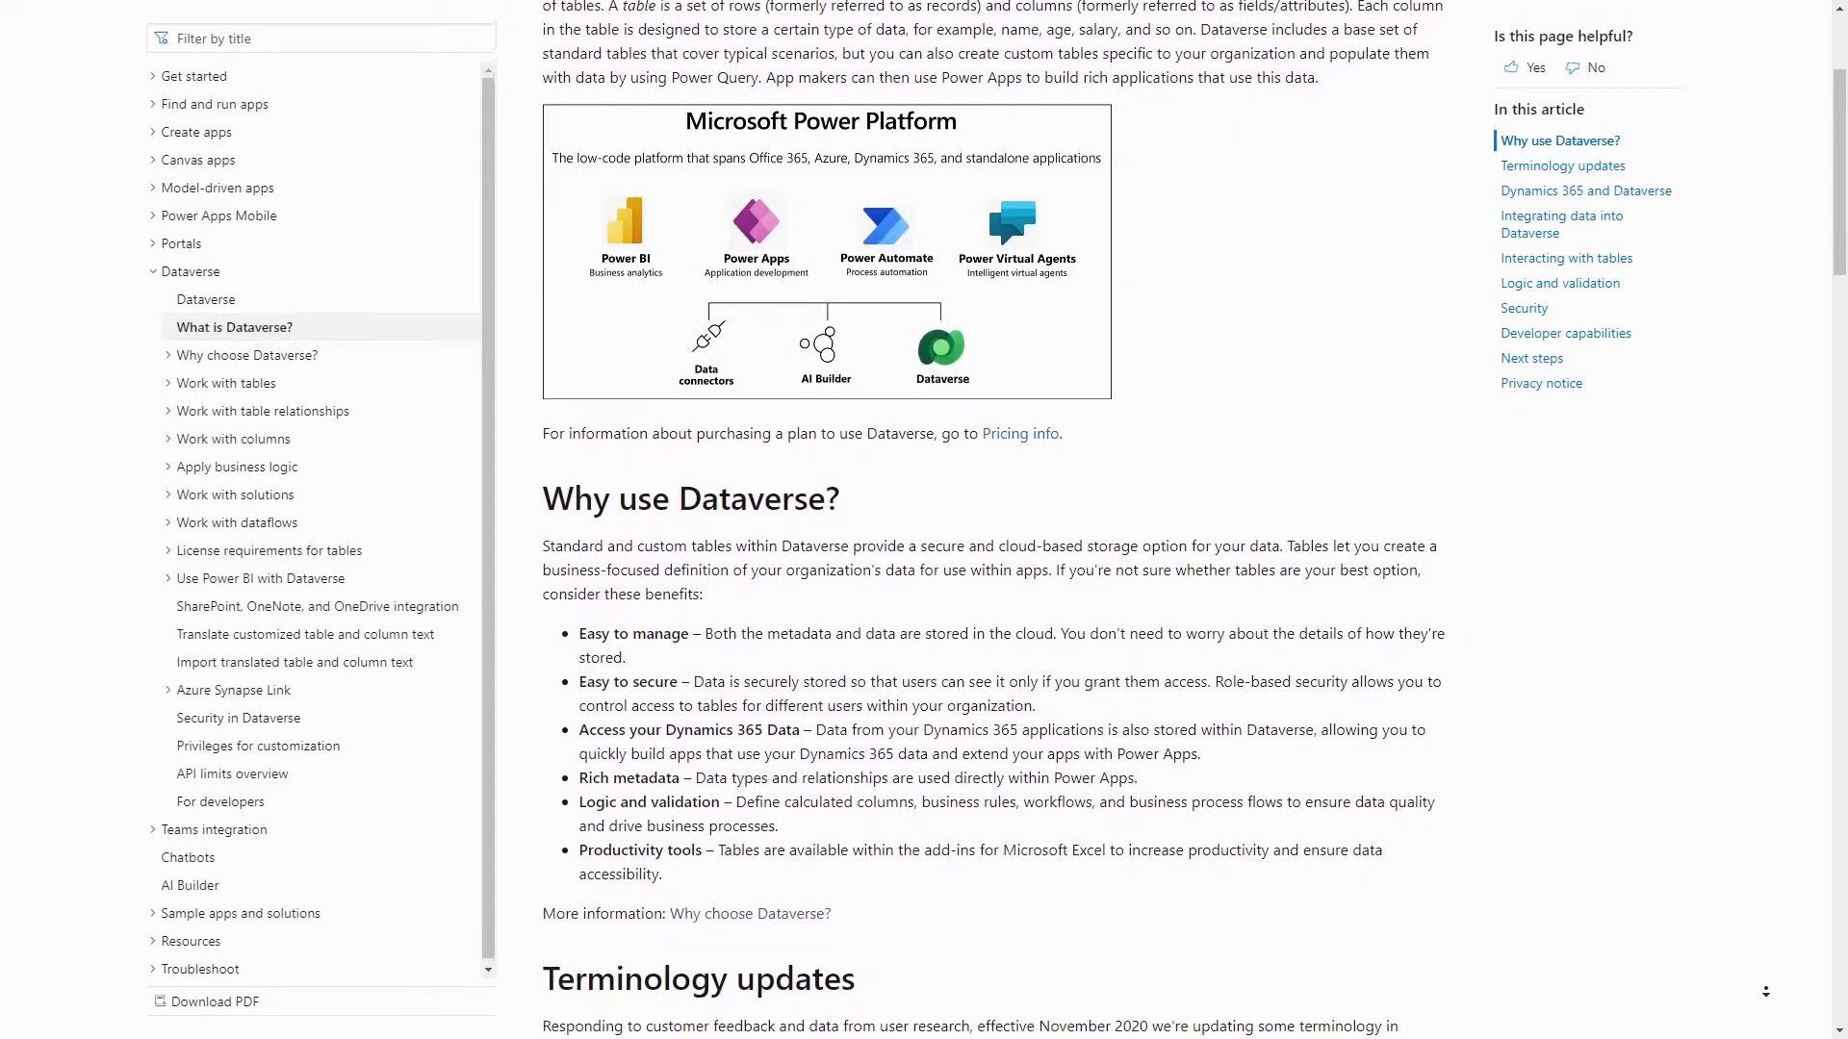
pyautogui.scroll(-3)
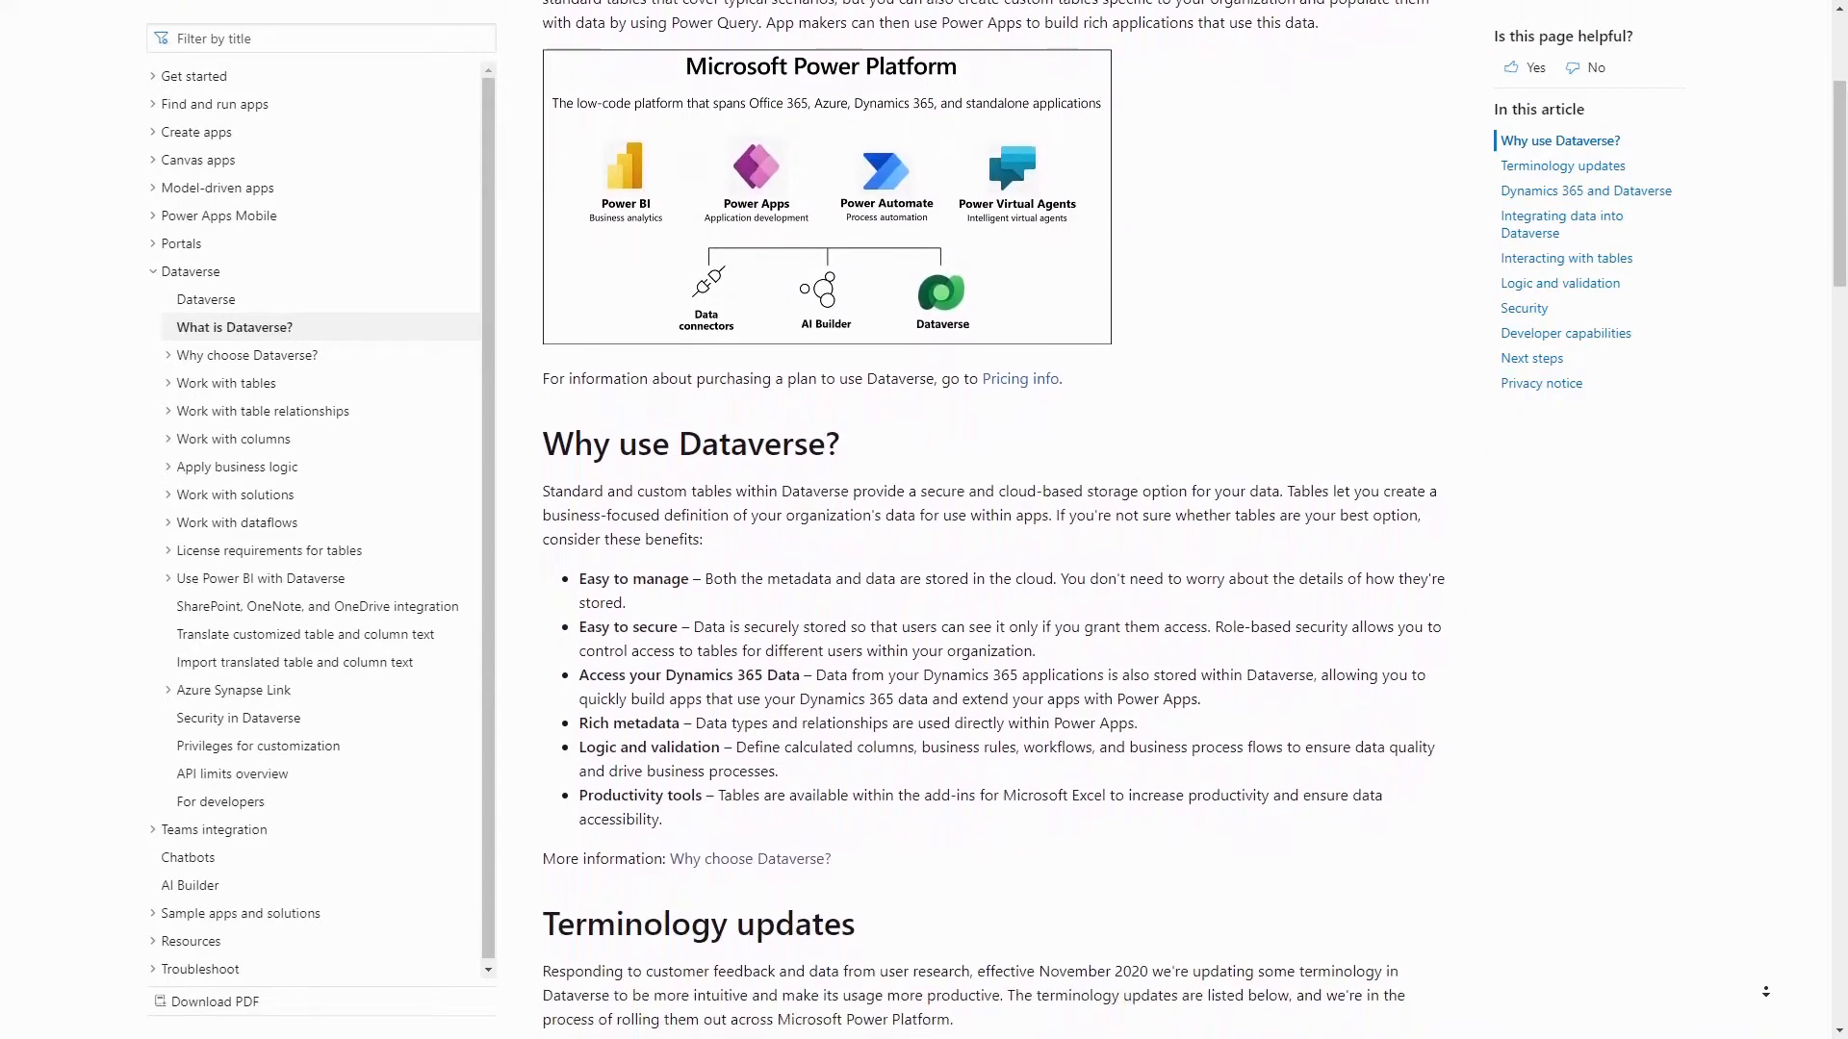
pyautogui.scroll(-3)
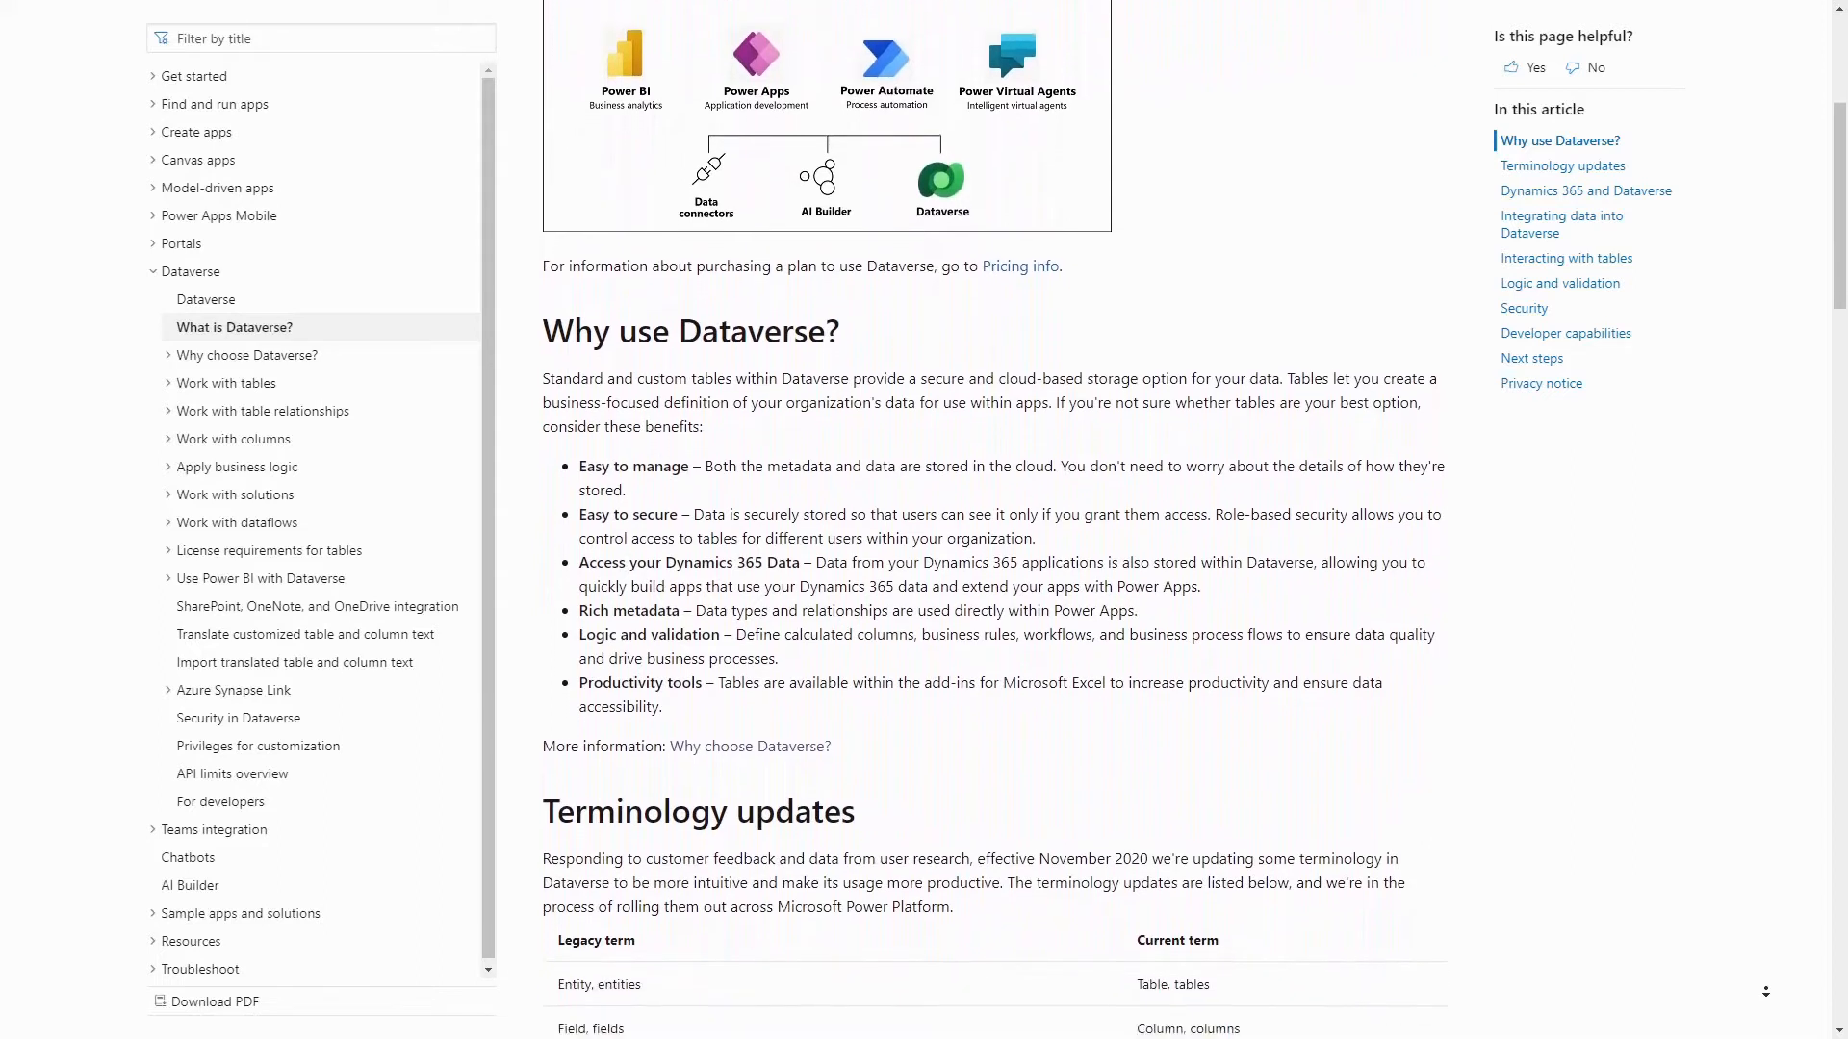
pyautogui.scroll(-3)
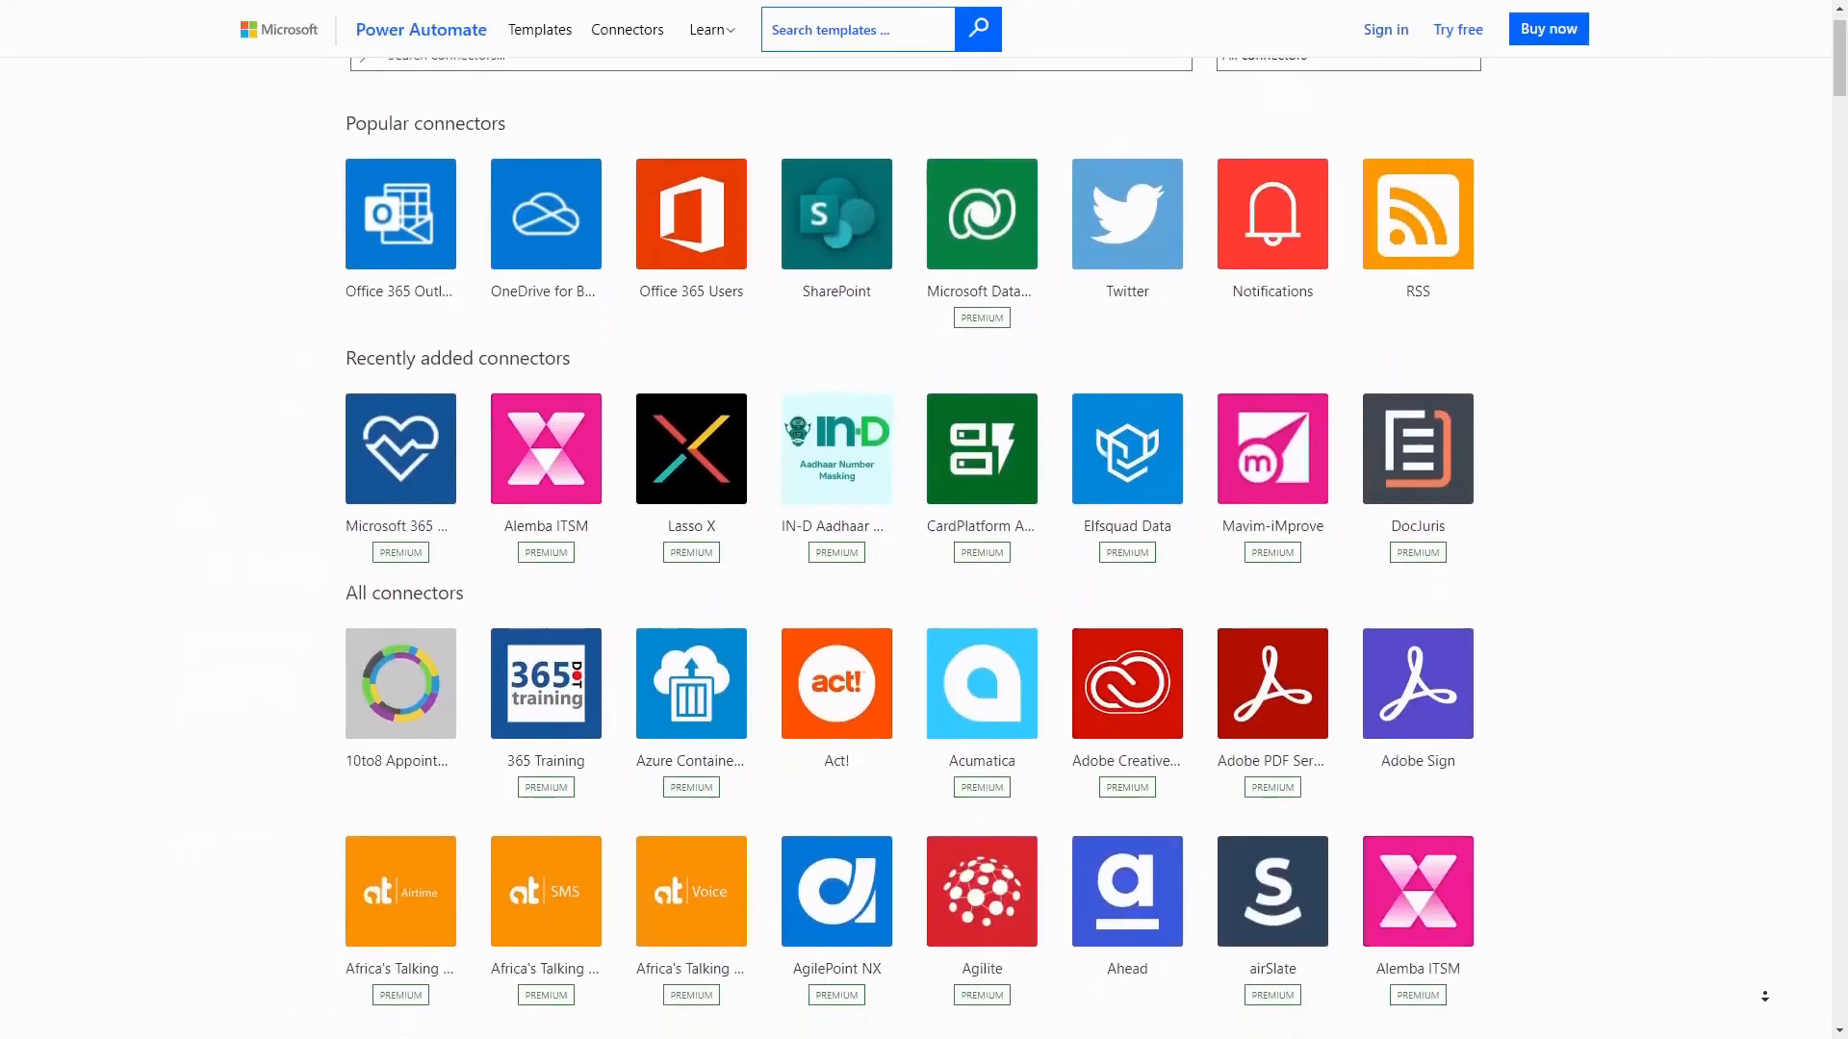
# Step: Scroll past Popular and Recently added connectors into the alphabetical All connectors grid
pyautogui.scroll(-3)
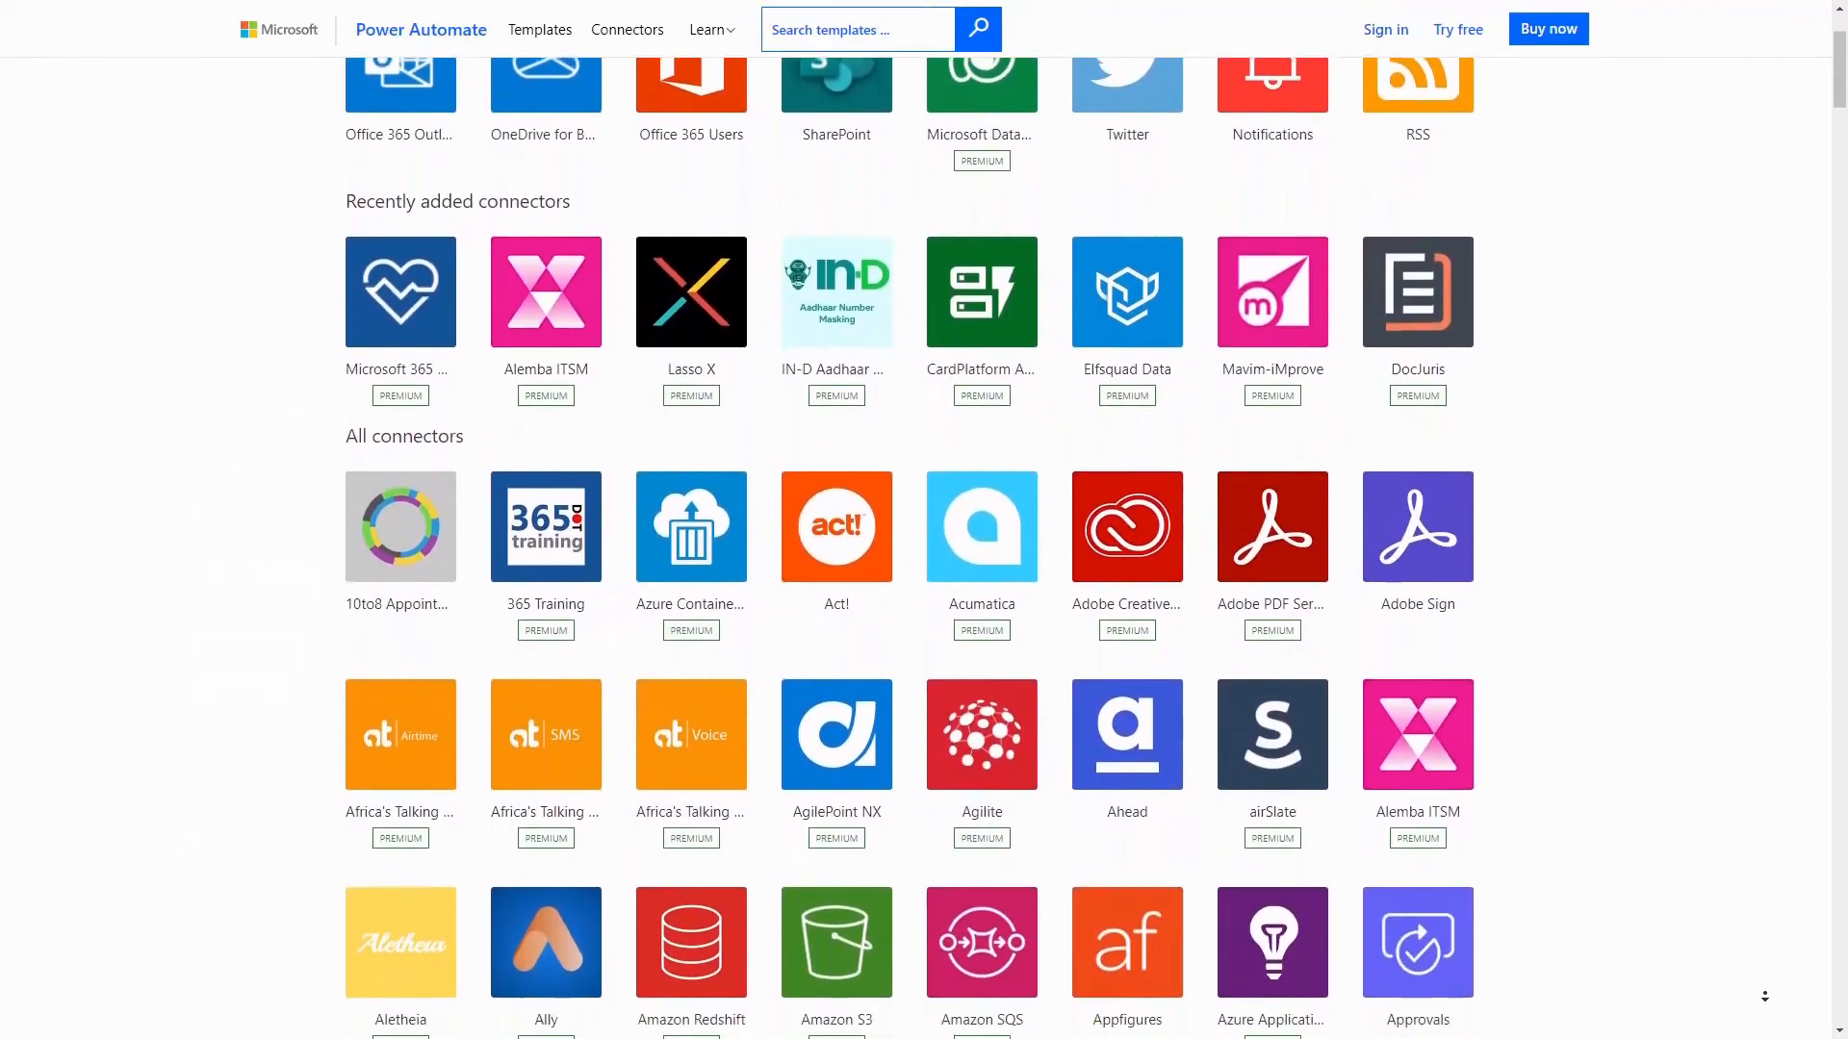
pyautogui.scroll(-3)
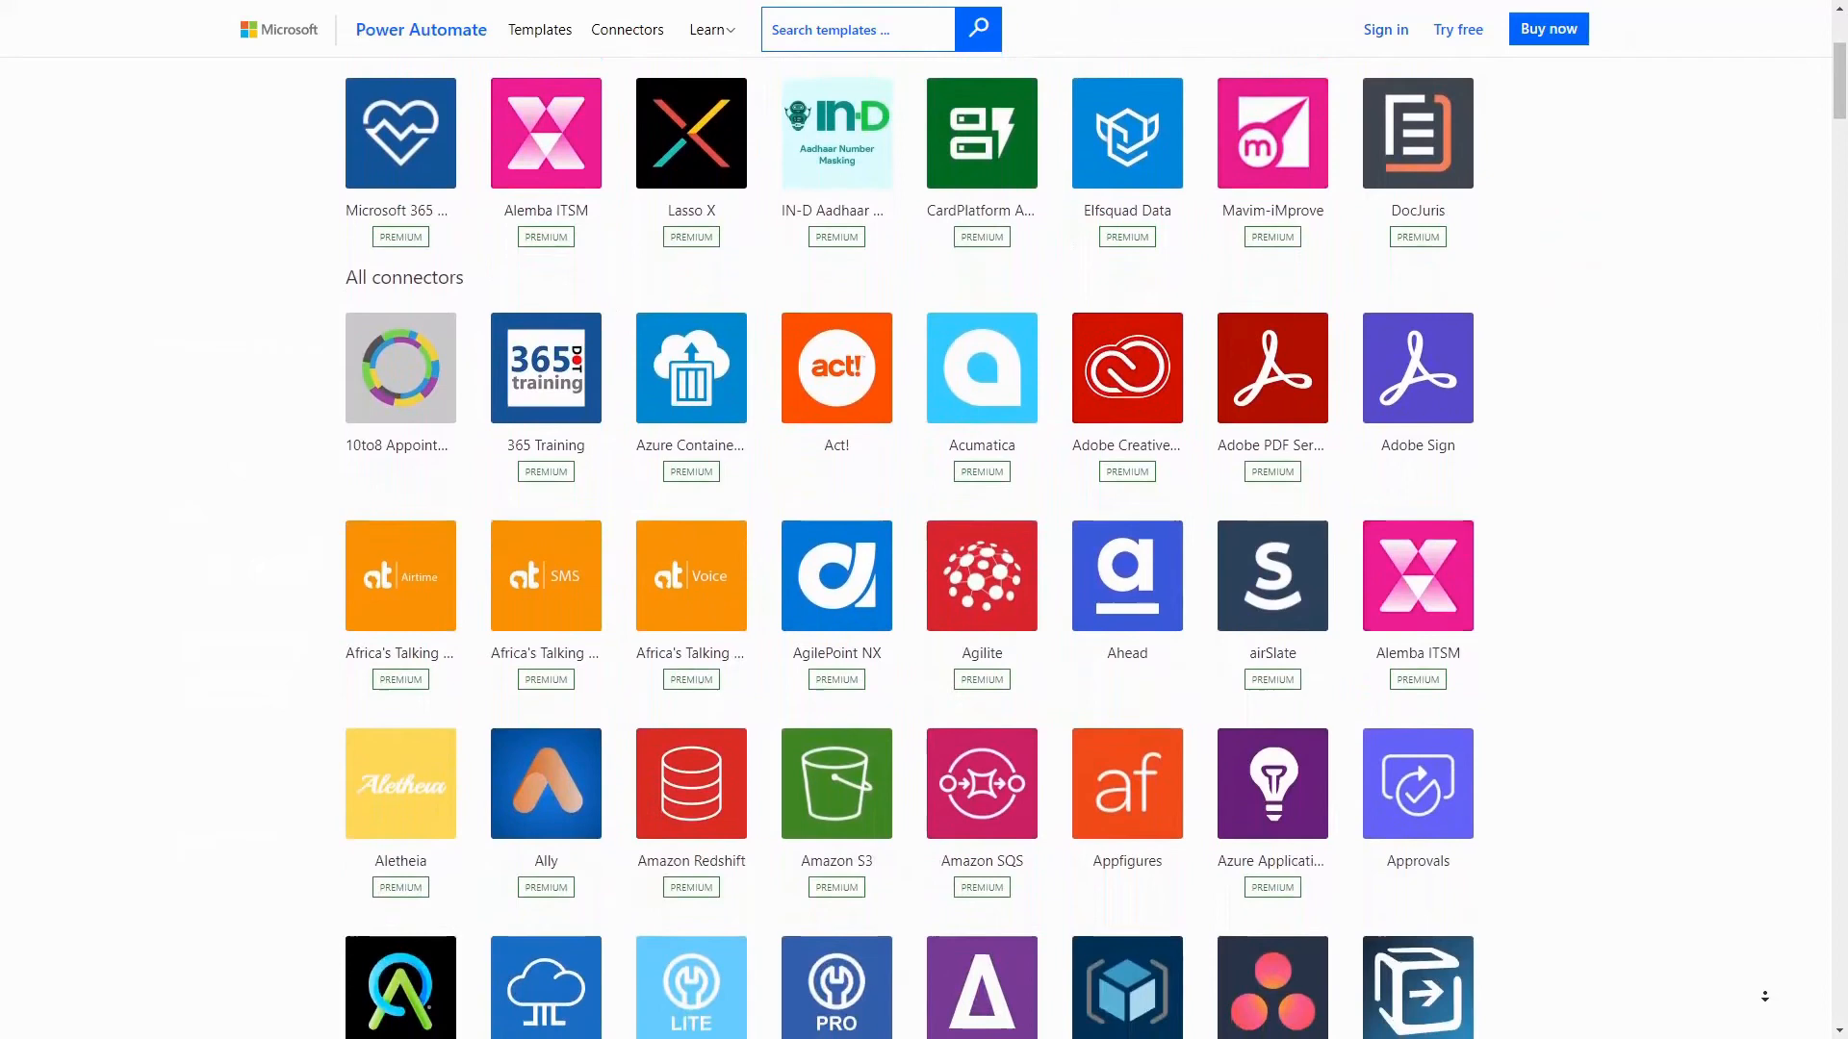
pyautogui.scroll(-3)
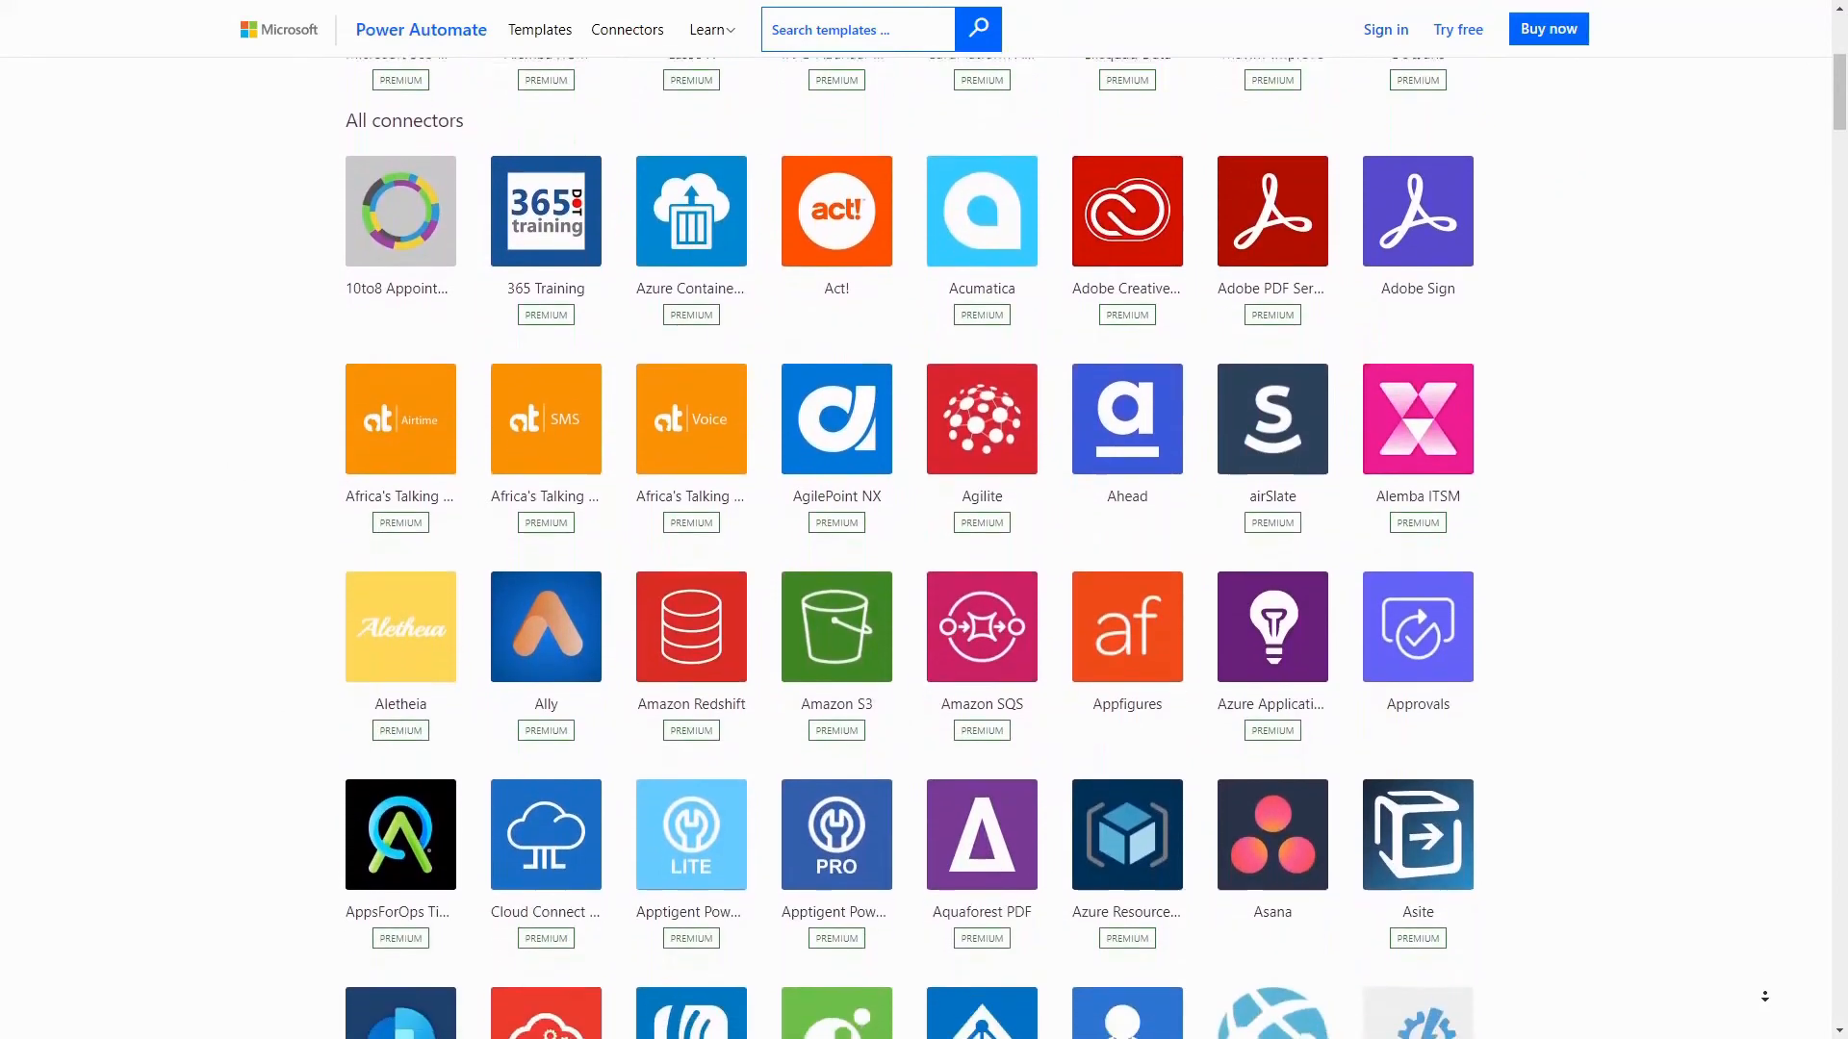
pyautogui.scroll(-3)
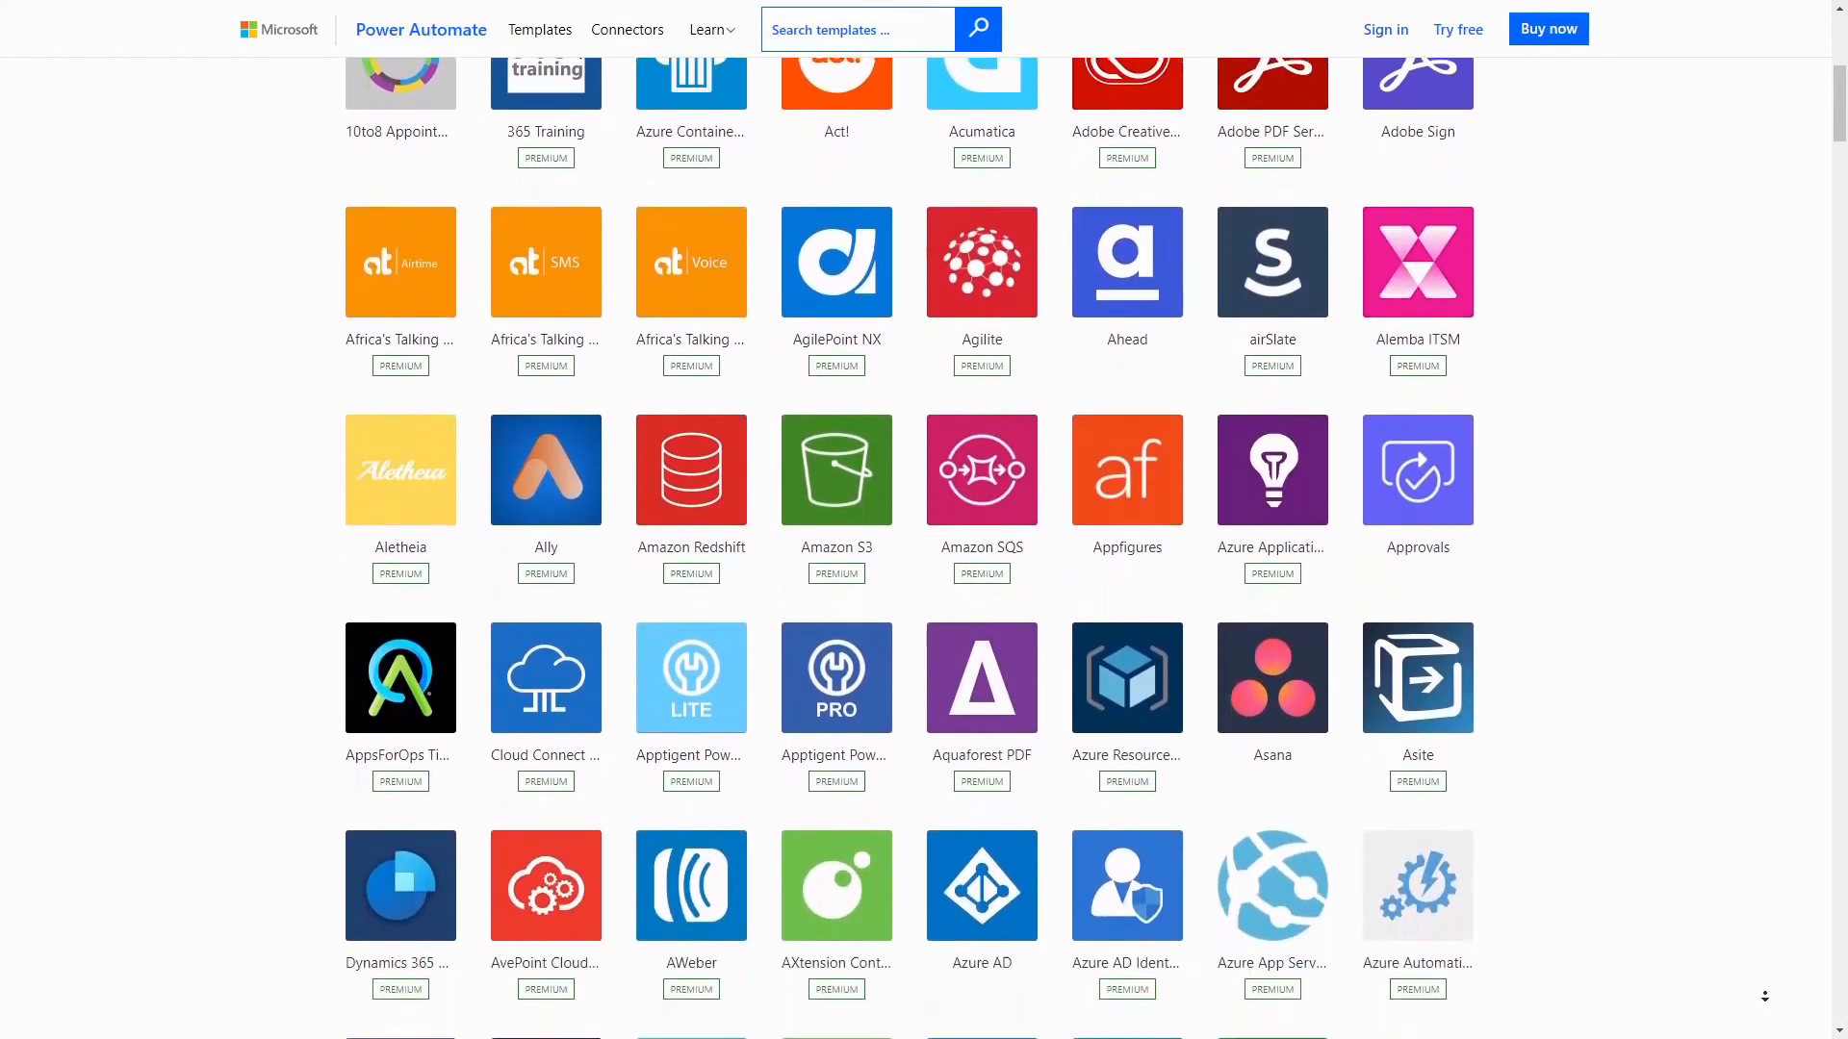
pyautogui.scroll(-3)
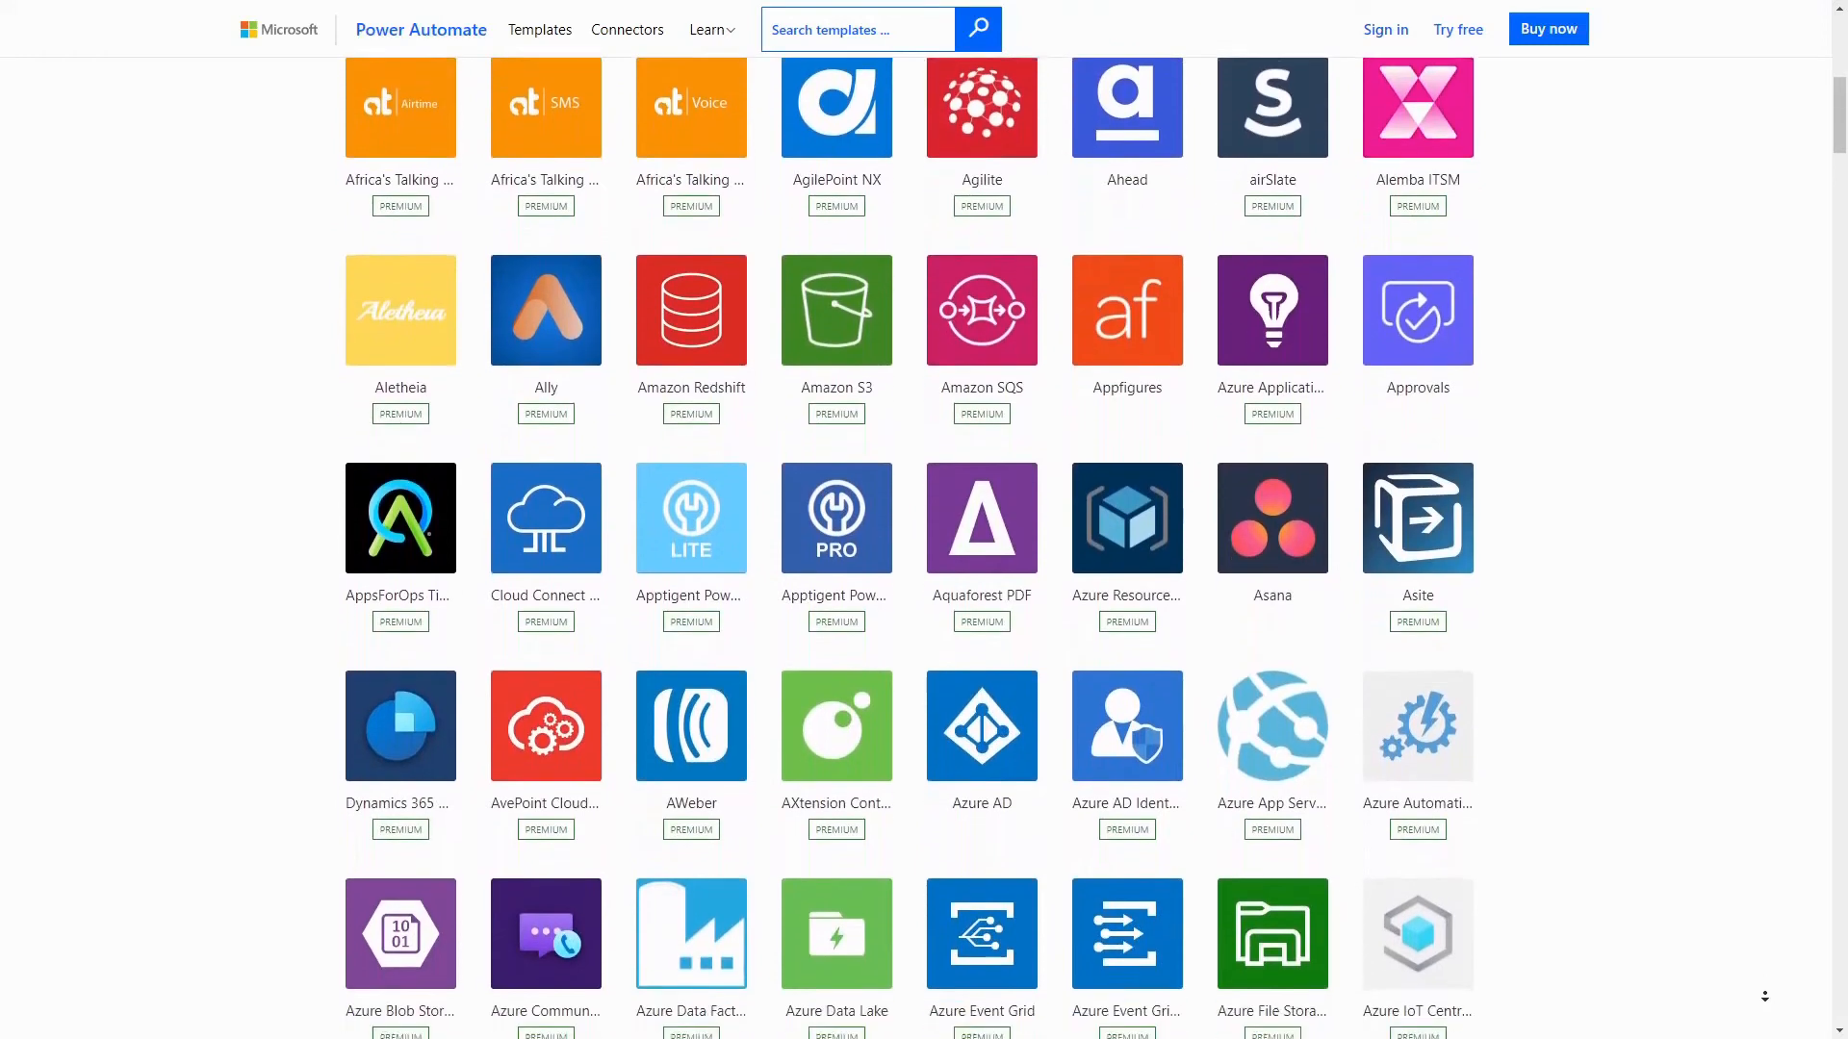
pyautogui.scroll(-3)
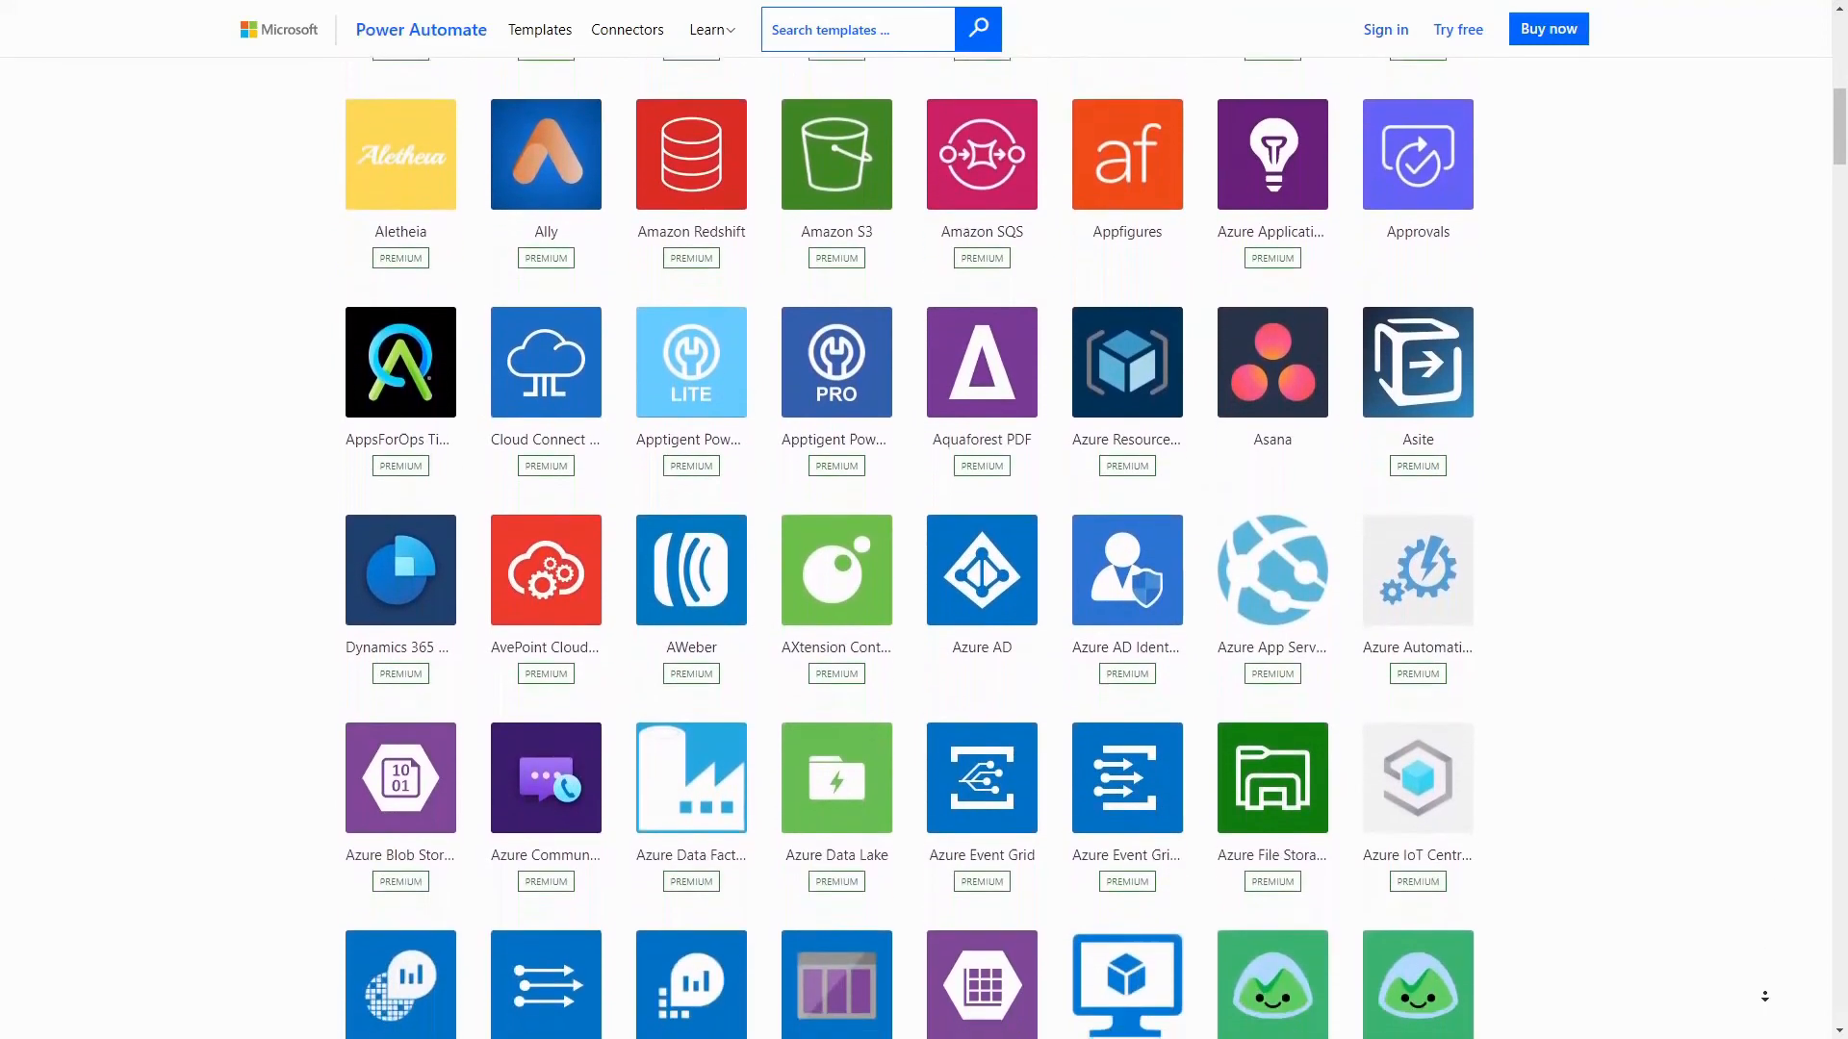
pyautogui.scroll(-3)
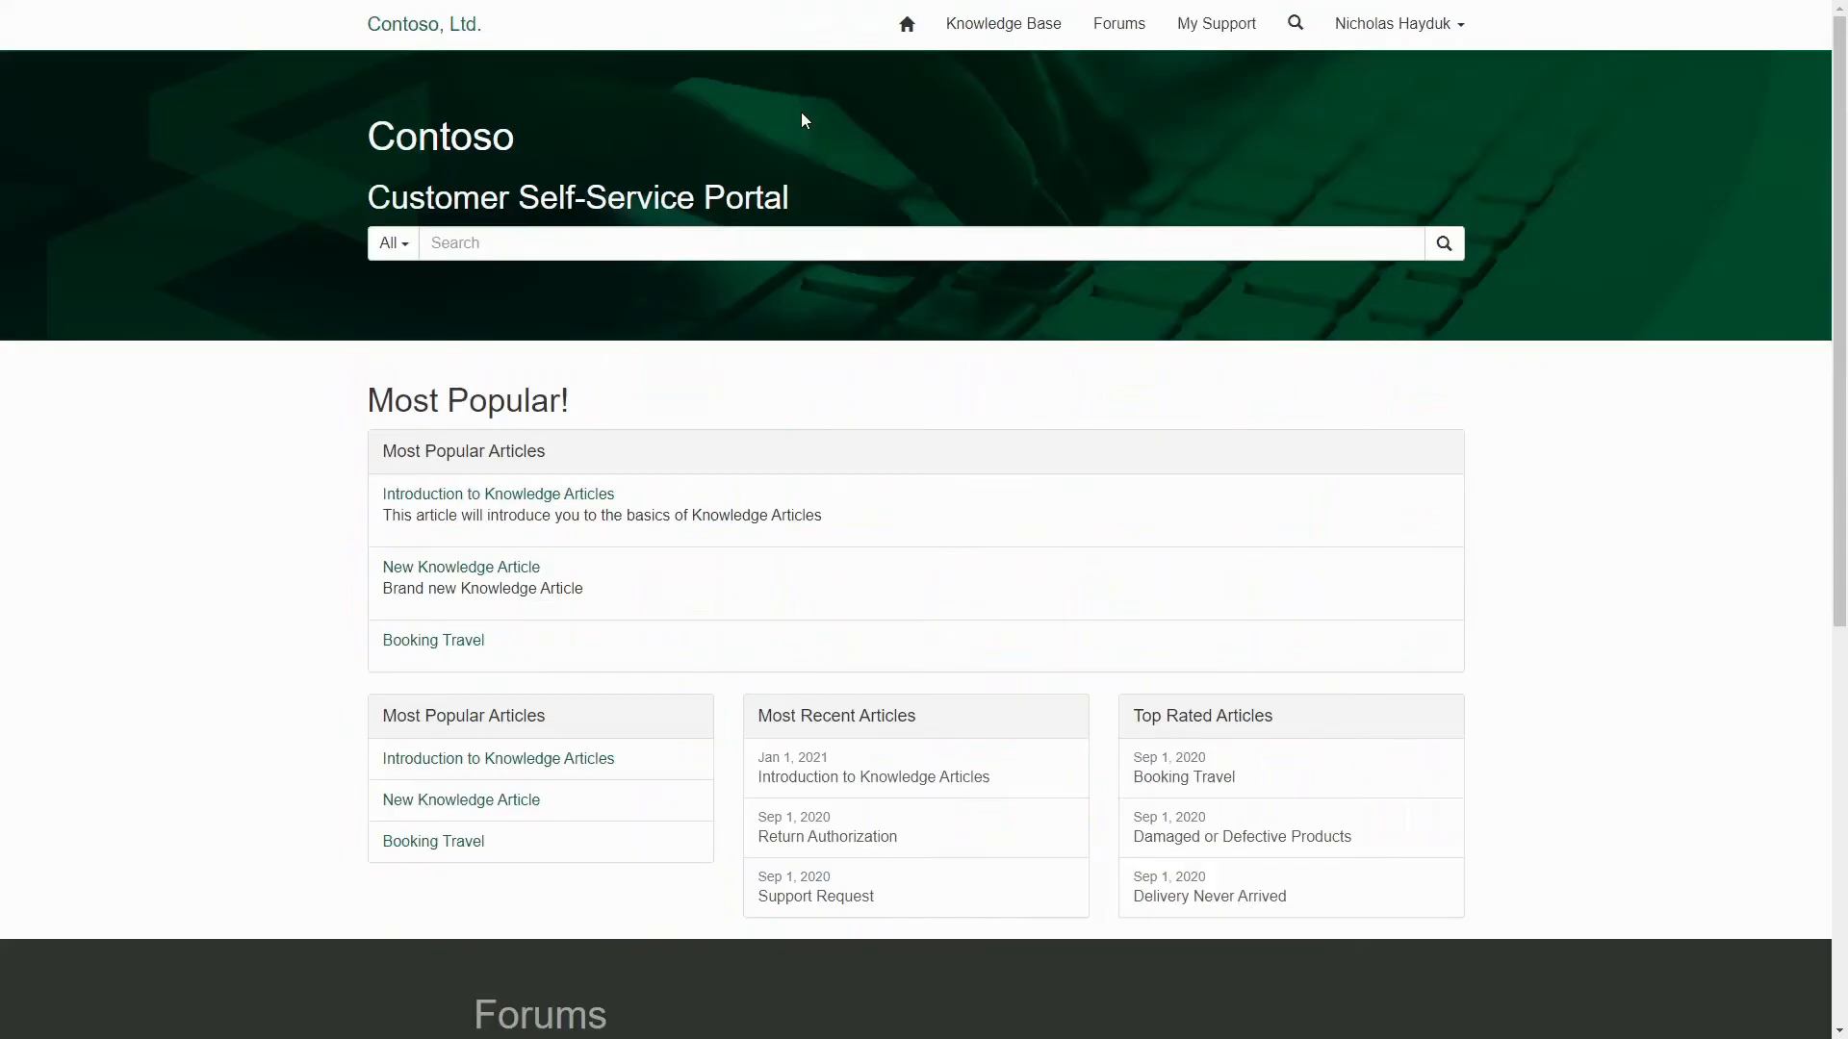
pyautogui.moveTo(819, 111)
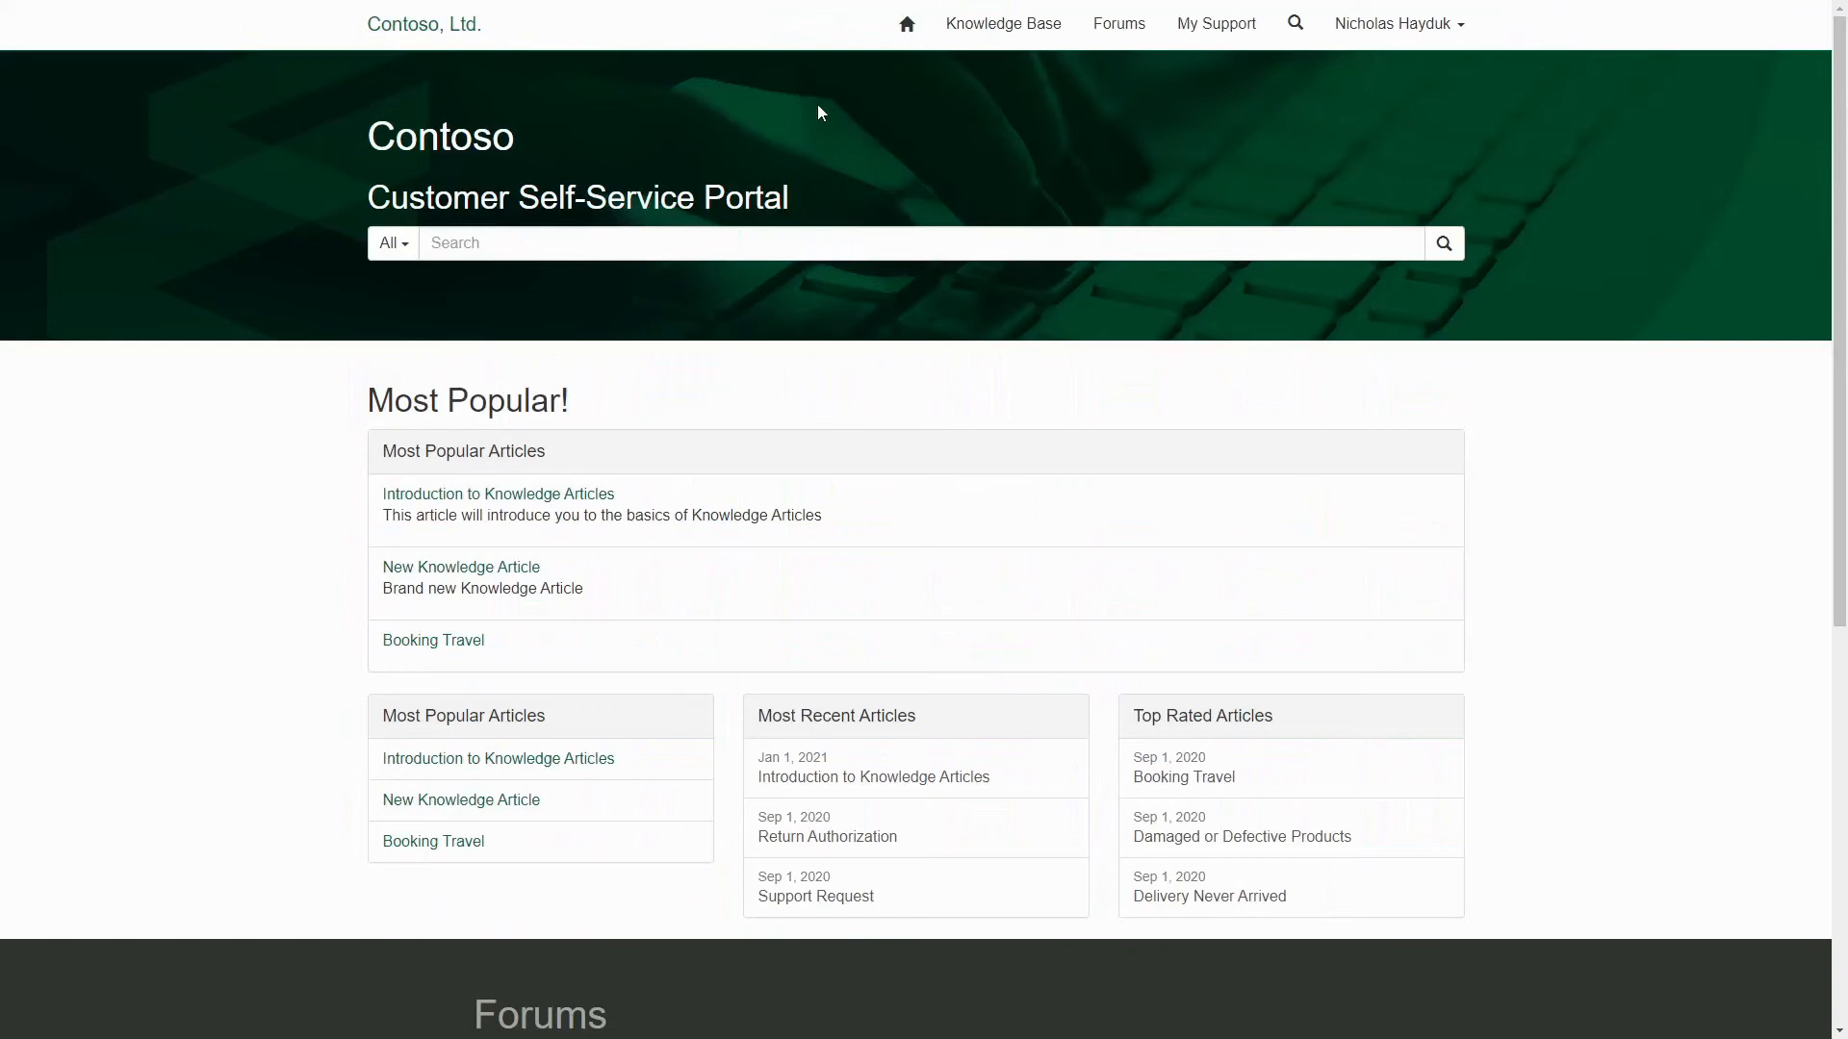
pyautogui.moveTo(1003, 23)
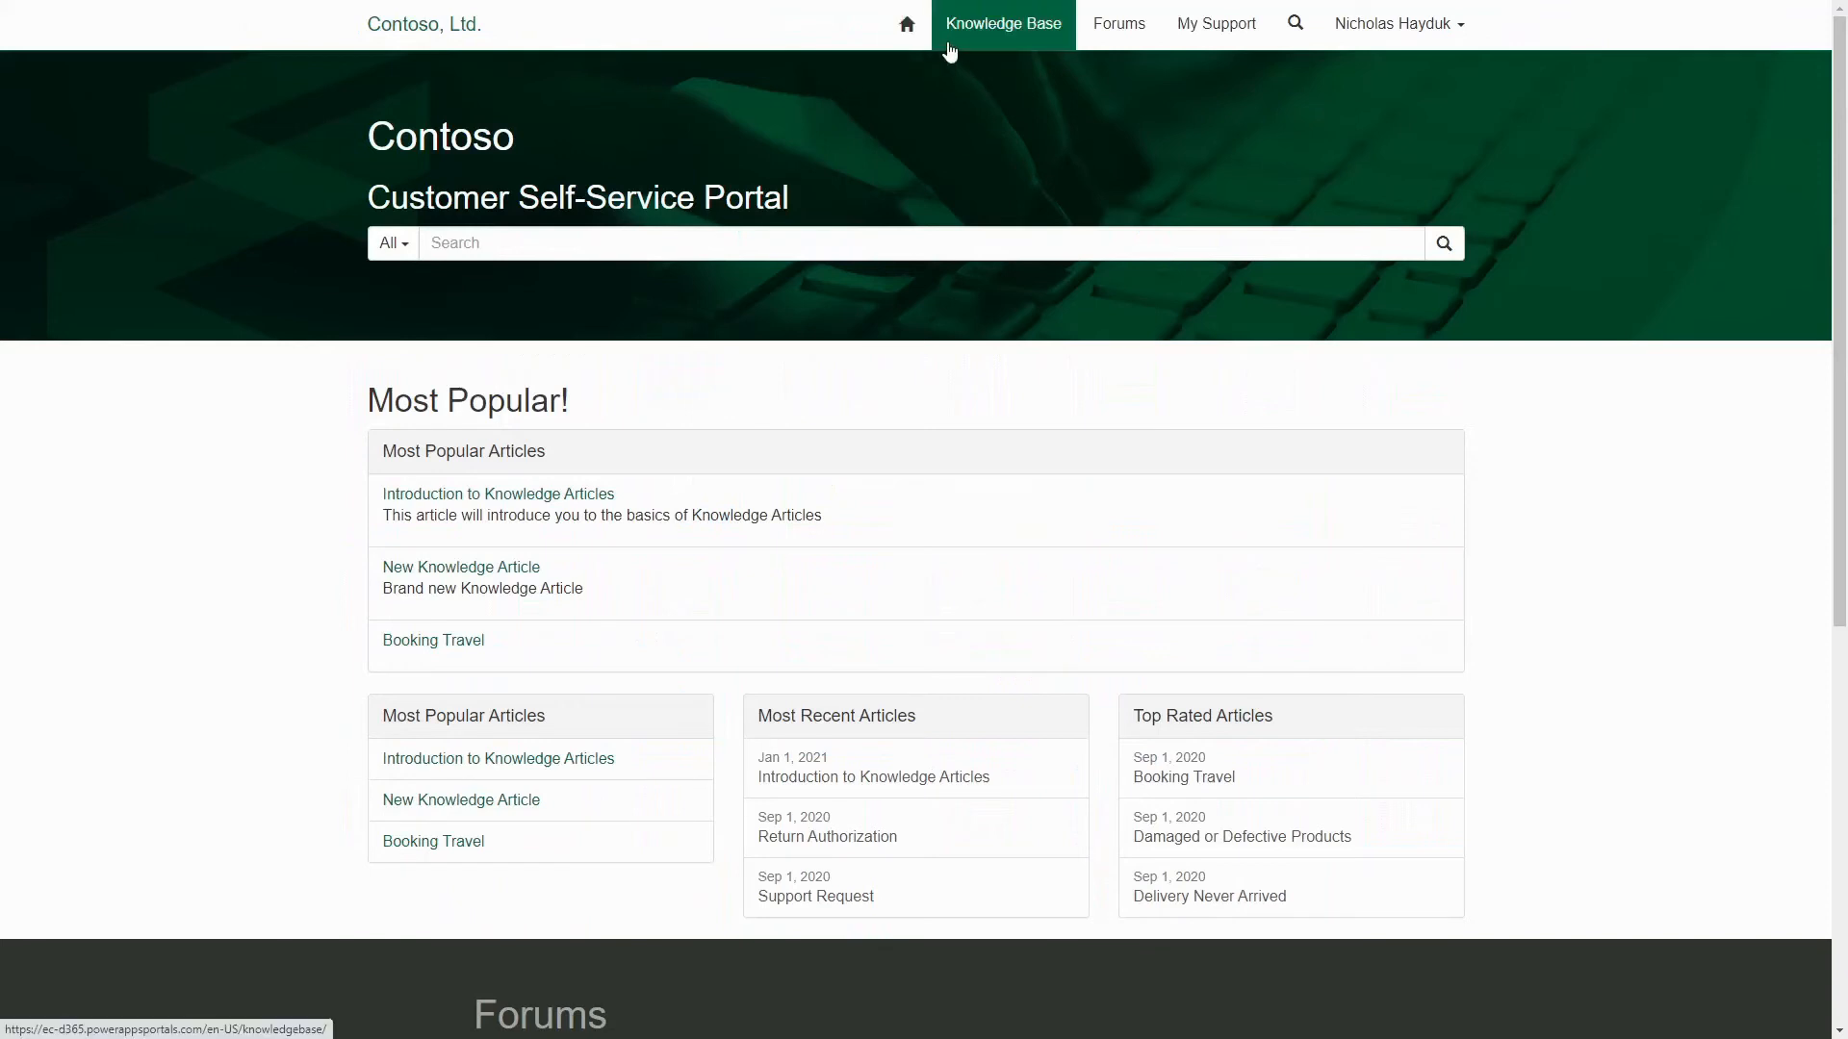
# Step: Visit the portal's Knowledge Base and Forums, then My Support showing two open cases
pyautogui.click(1001, 22)
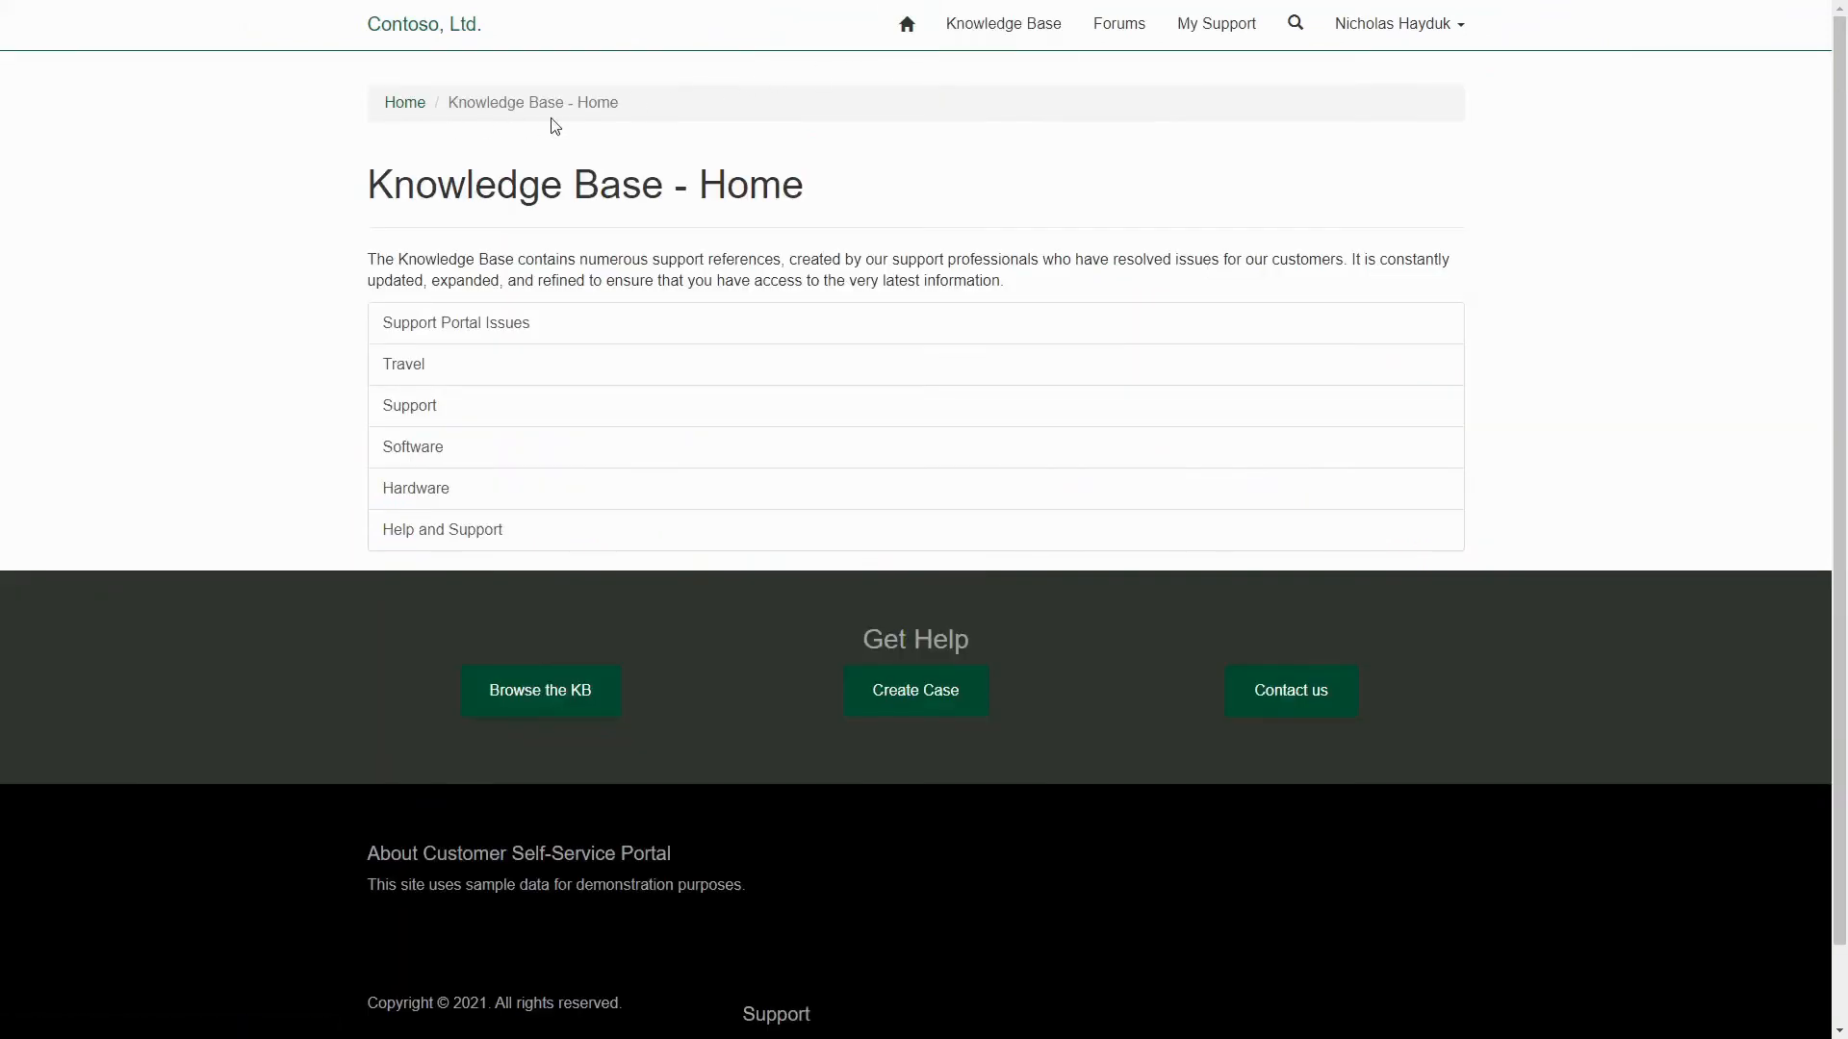
pyautogui.moveTo(1116, 23)
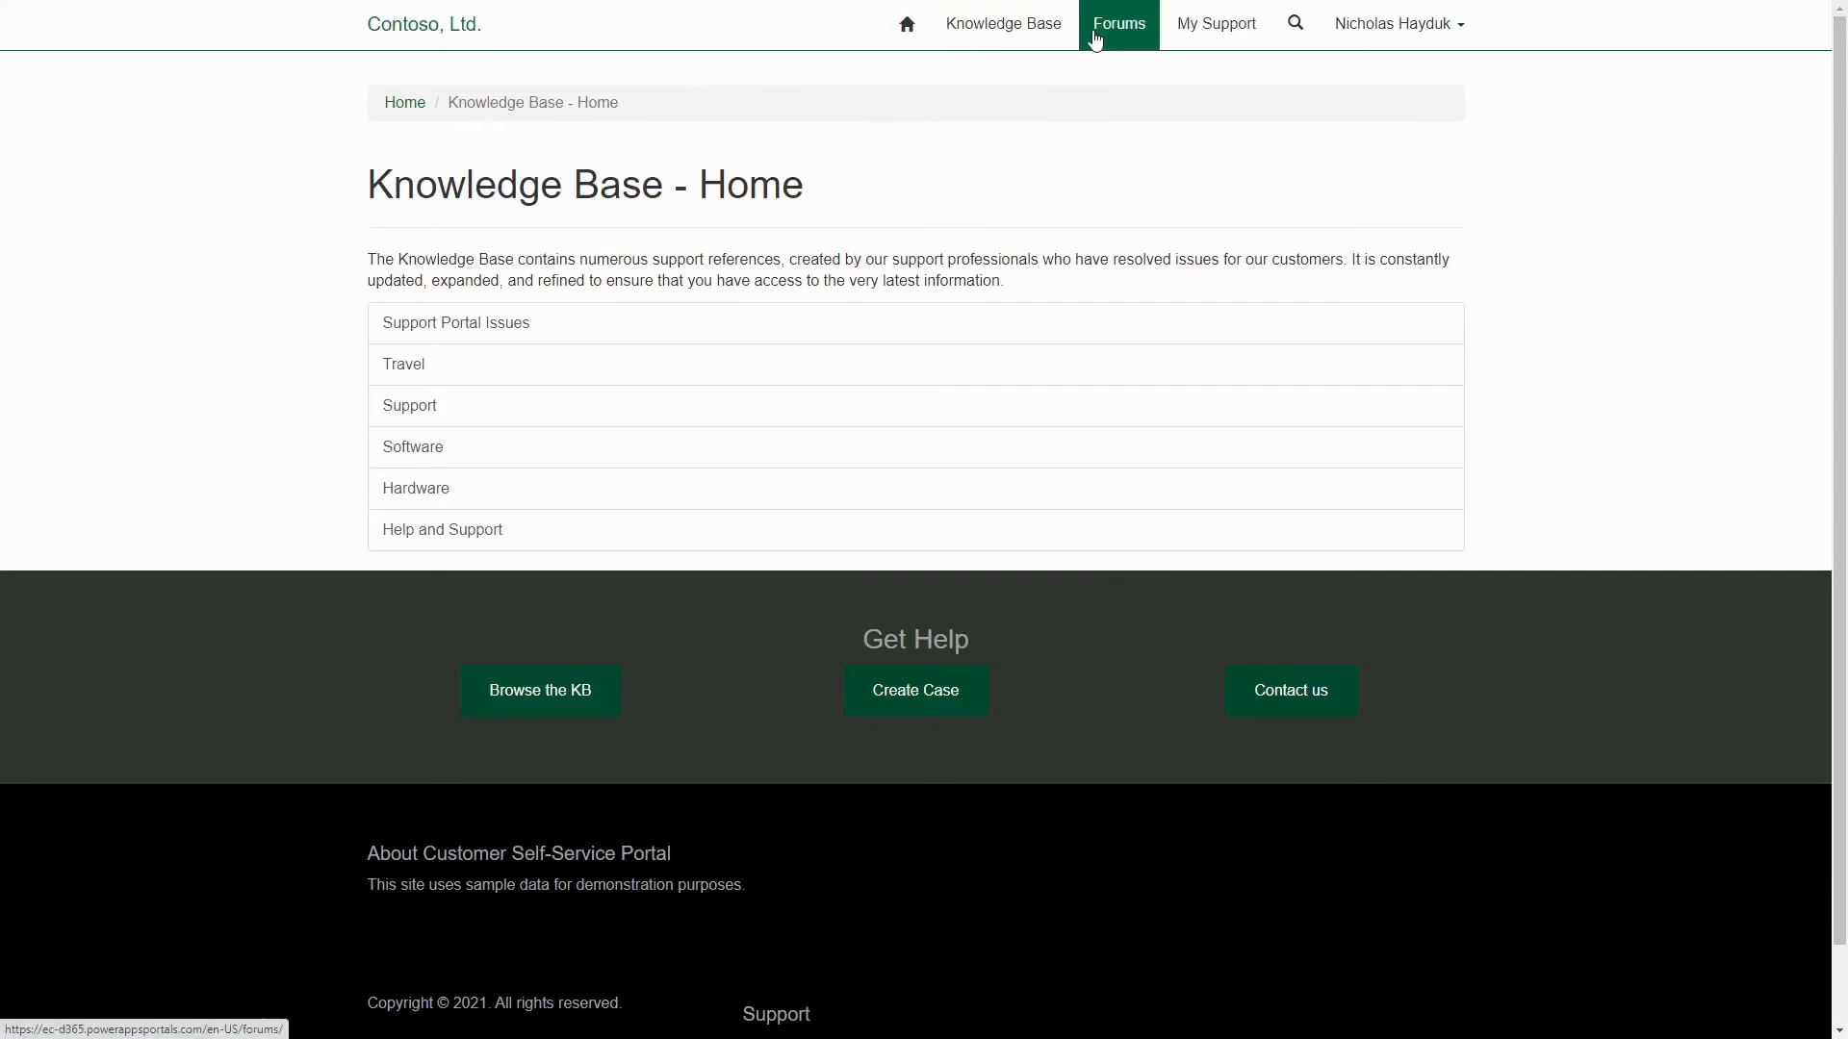
pyautogui.click(1116, 23)
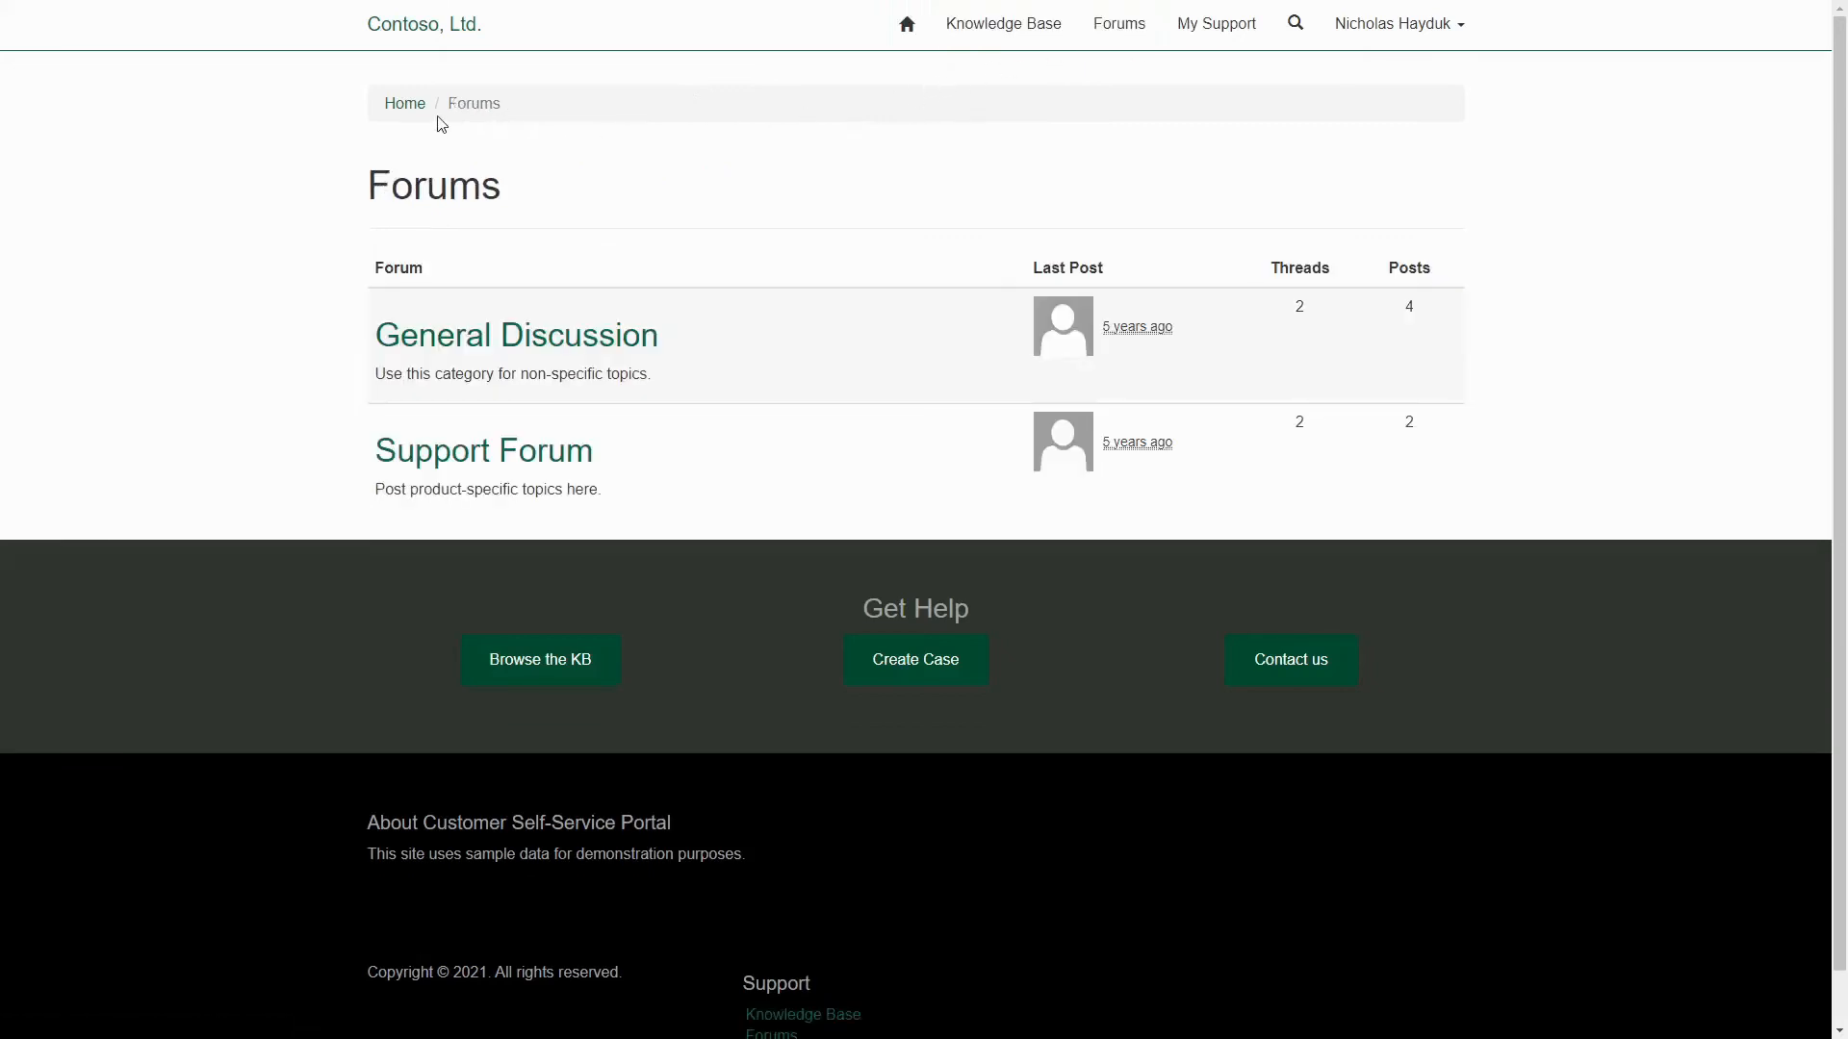
pyautogui.moveTo(1142, 68)
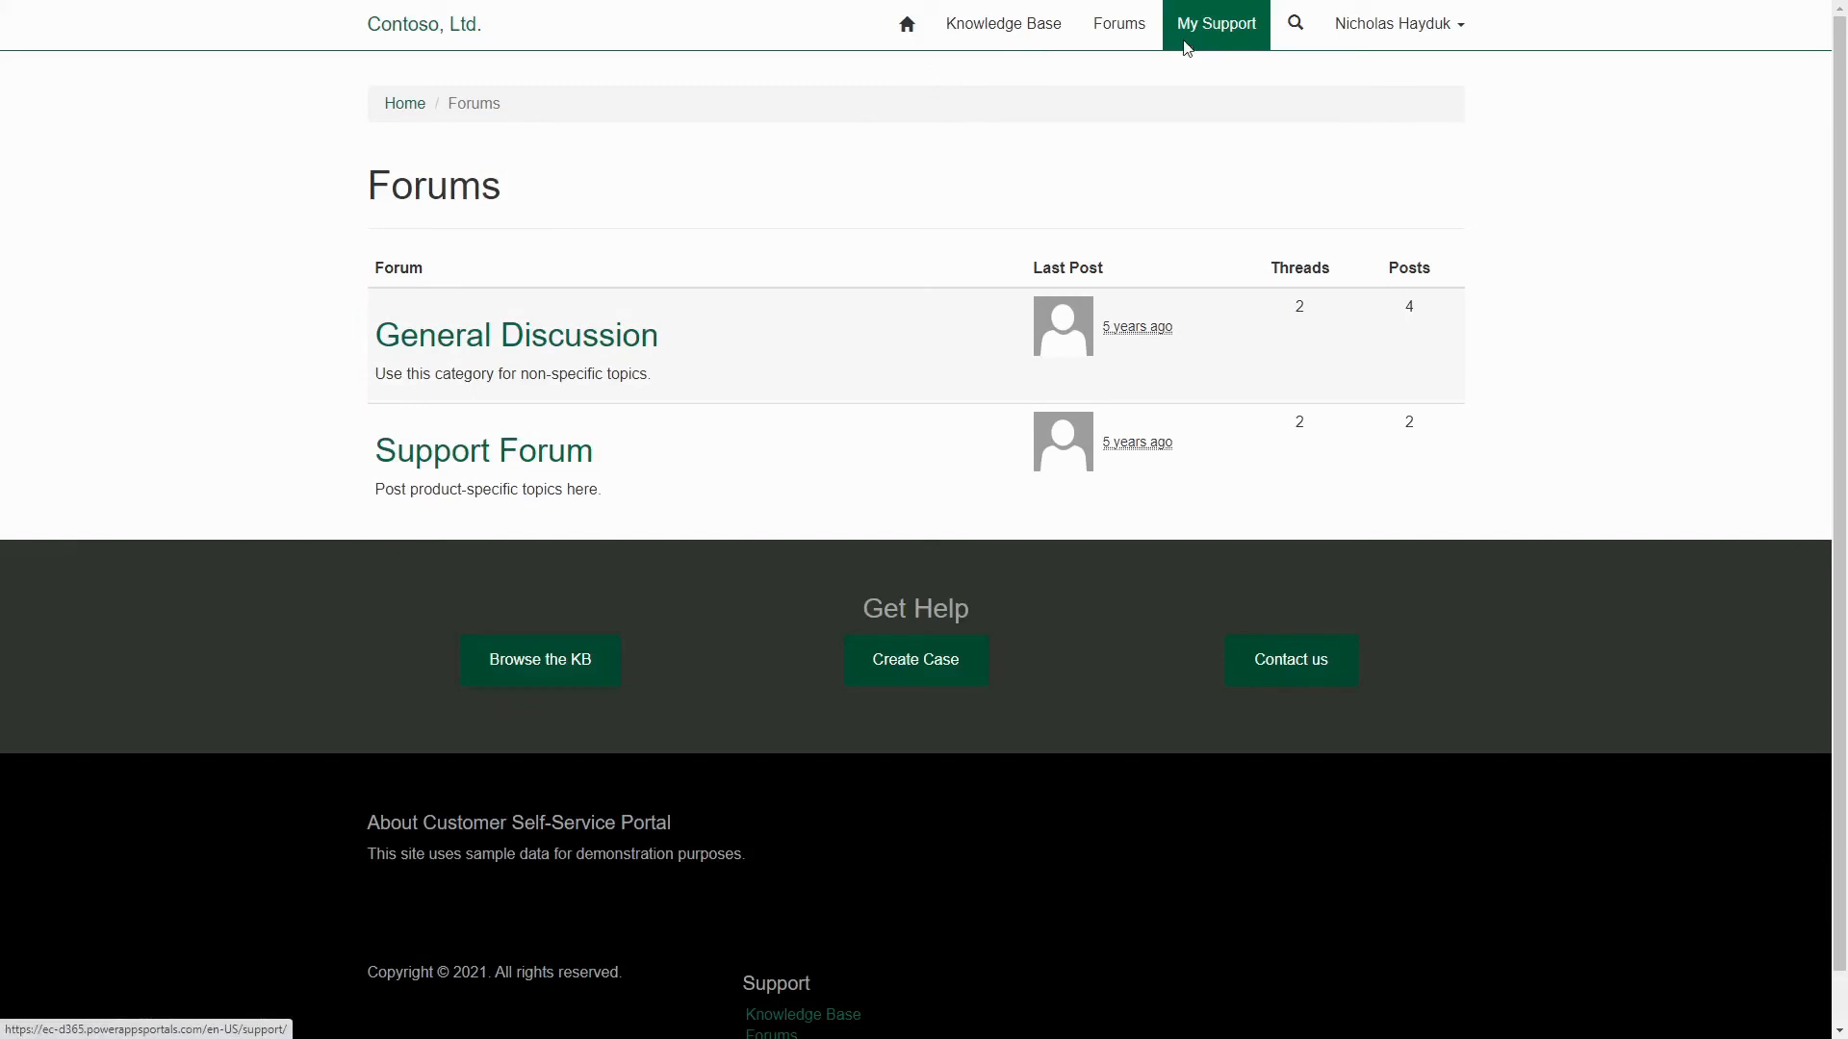
pyautogui.click(1214, 23)
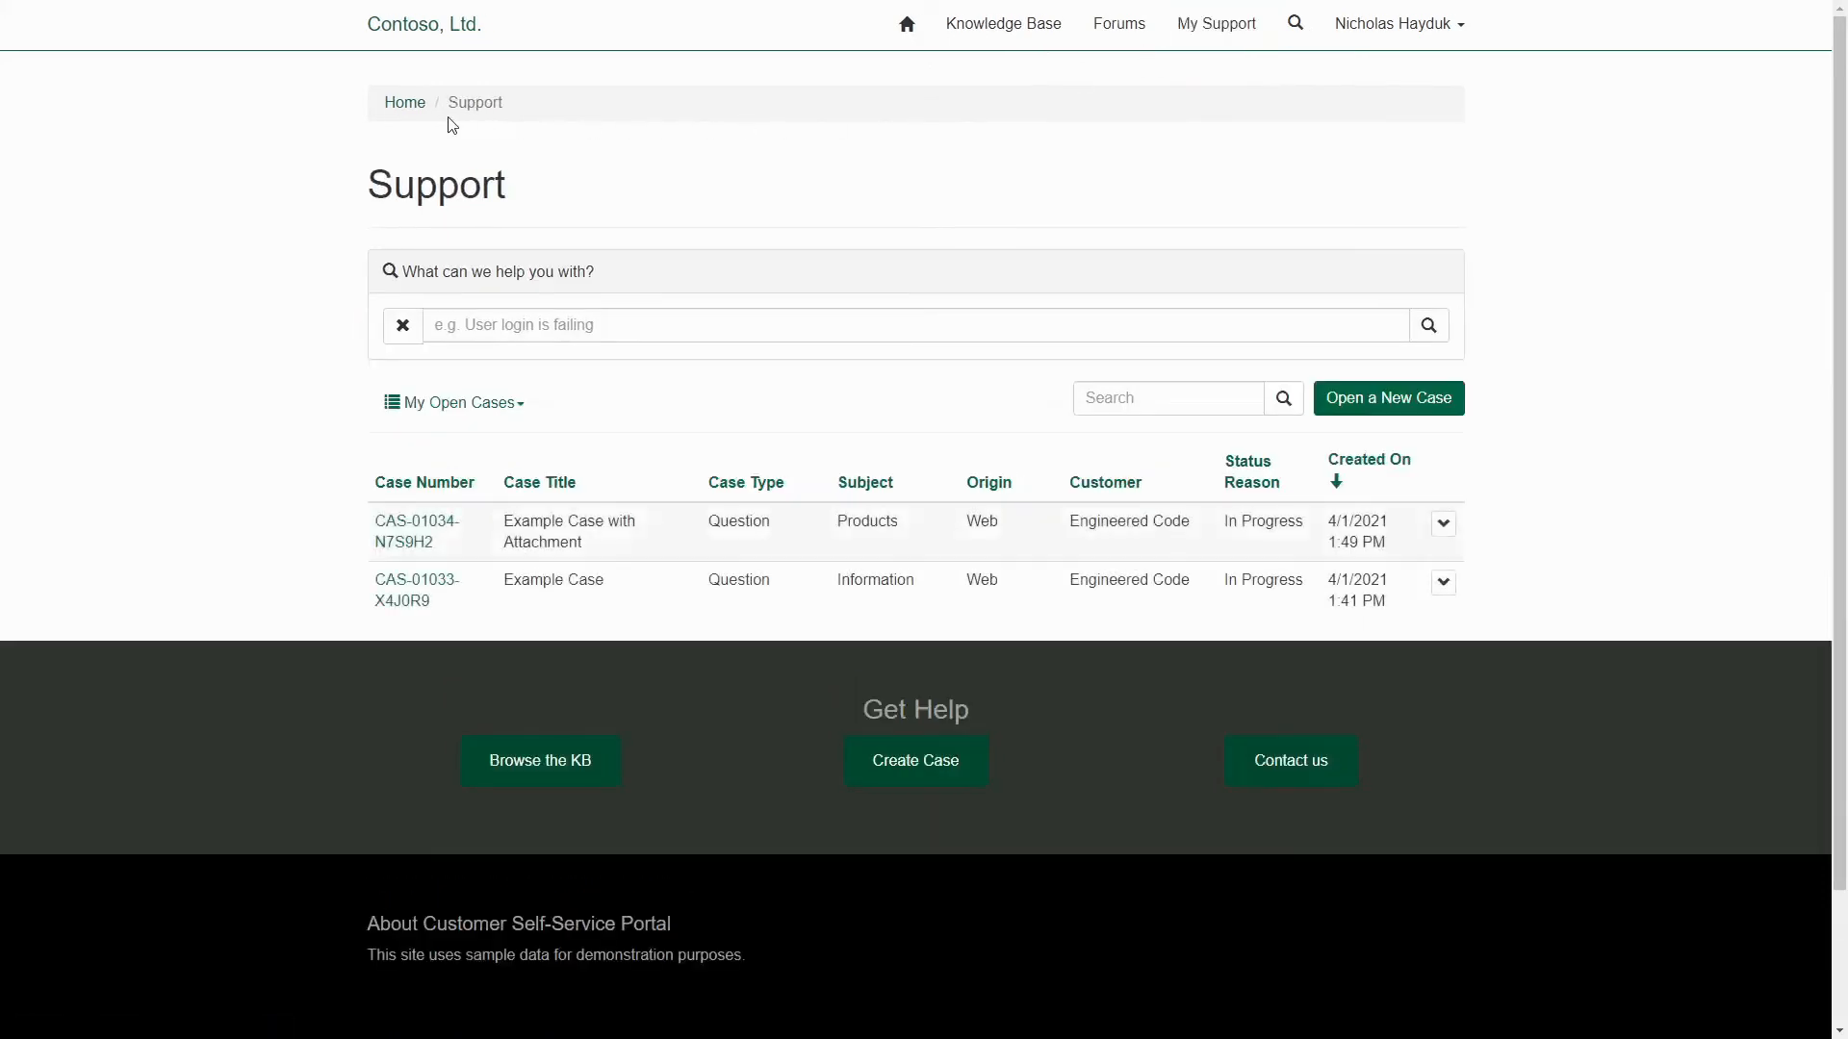
pyautogui.moveTo(518, 106)
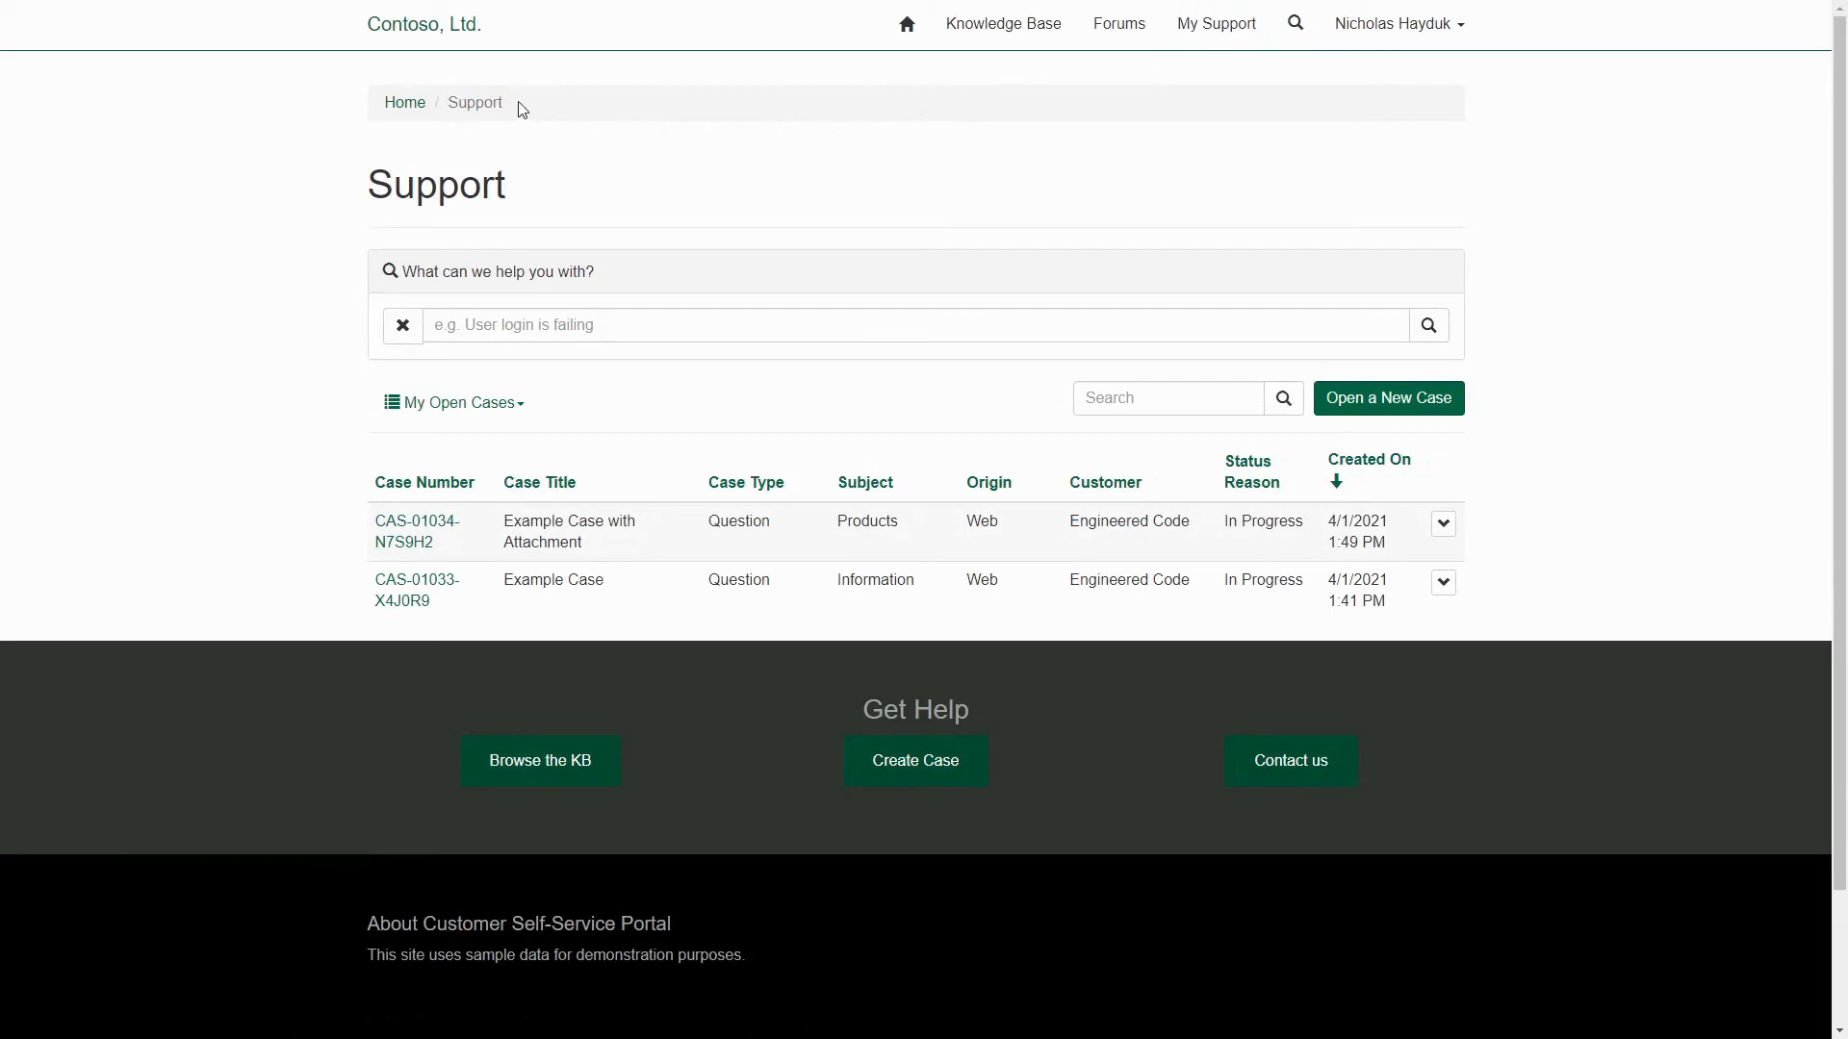